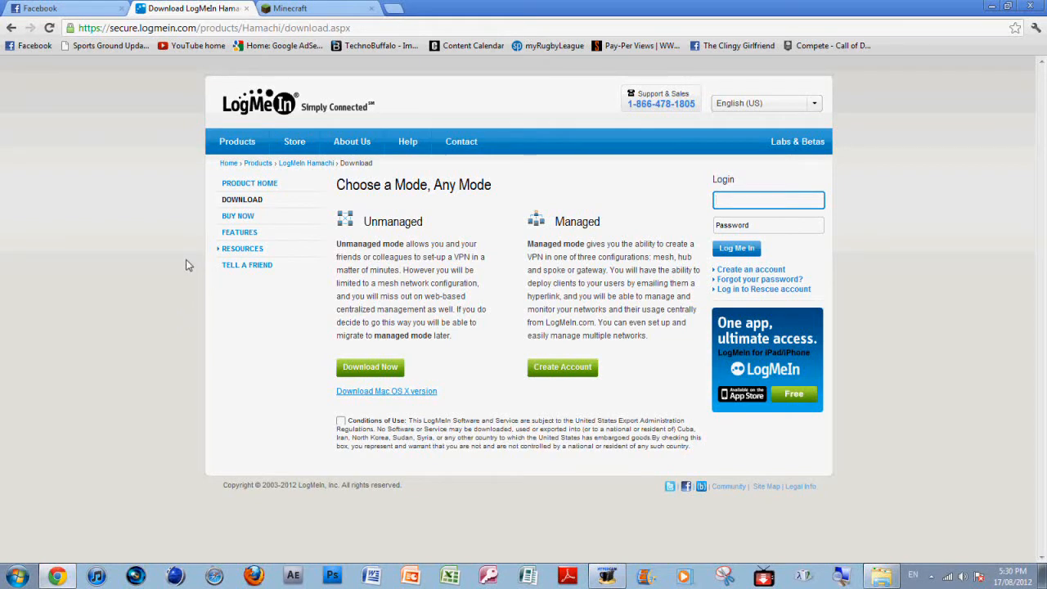
mouse_move(335, 186)
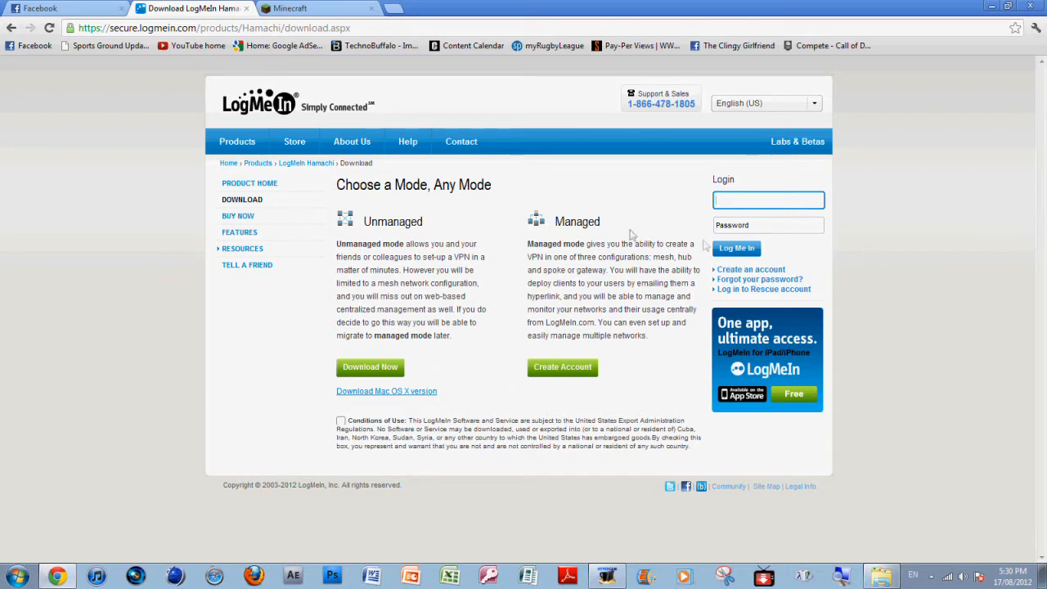
mouse_move(226, 163)
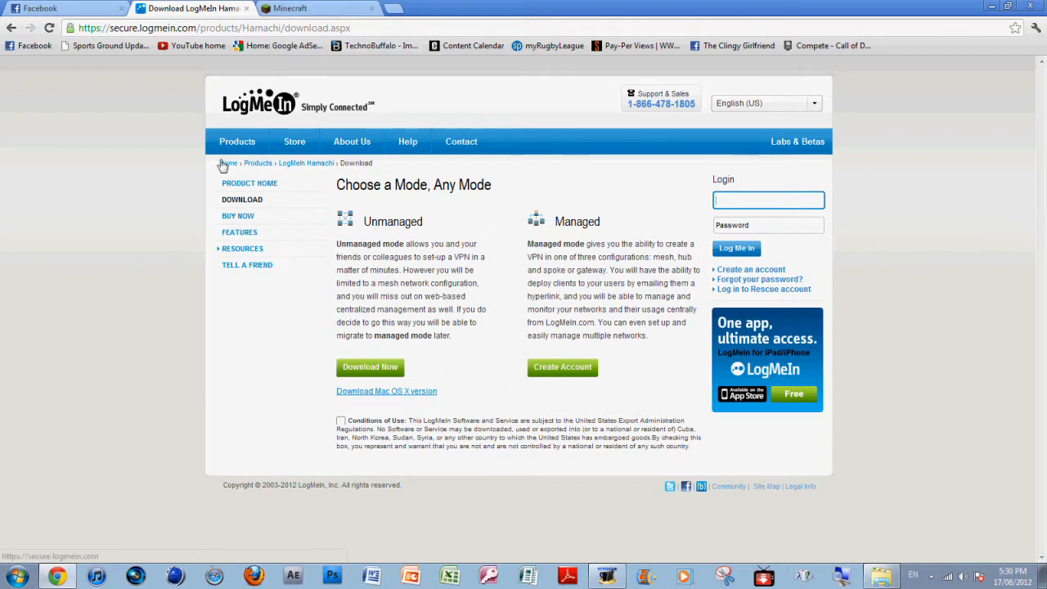
mouse_move(429, 87)
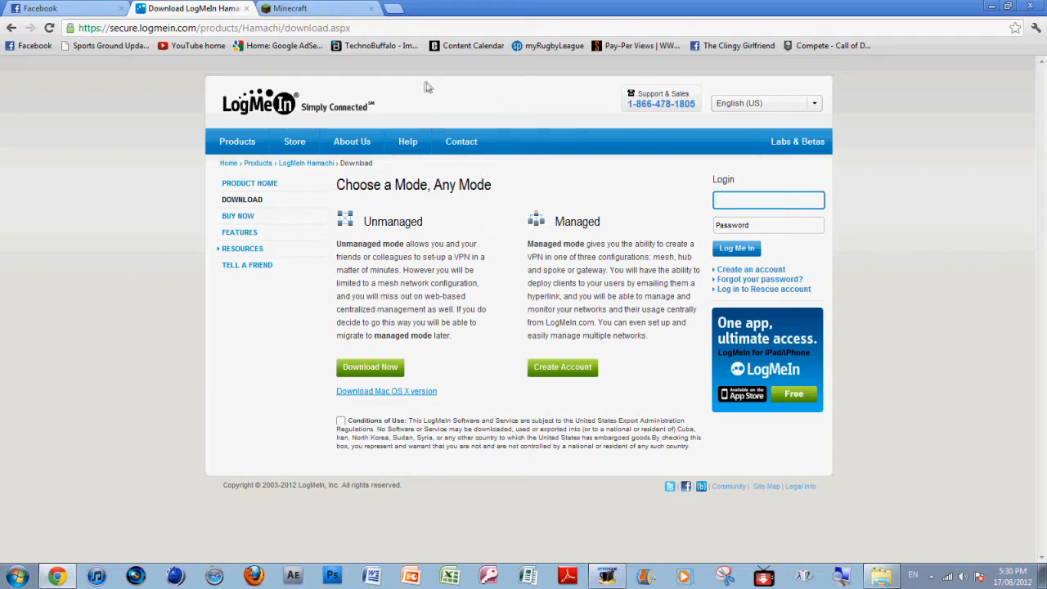
mouse_move(400, 71)
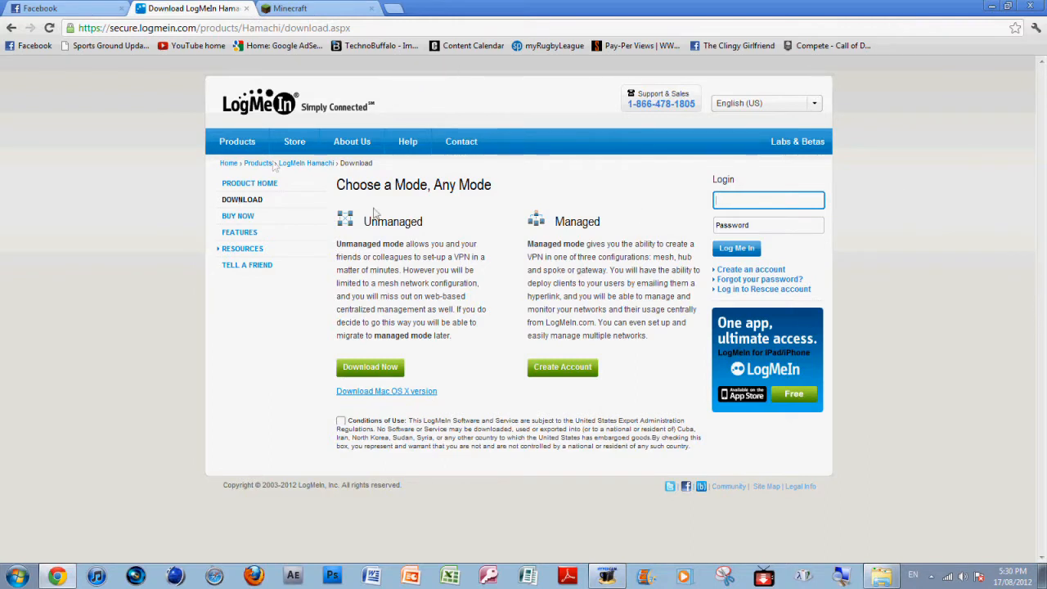
mouse_move(246, 71)
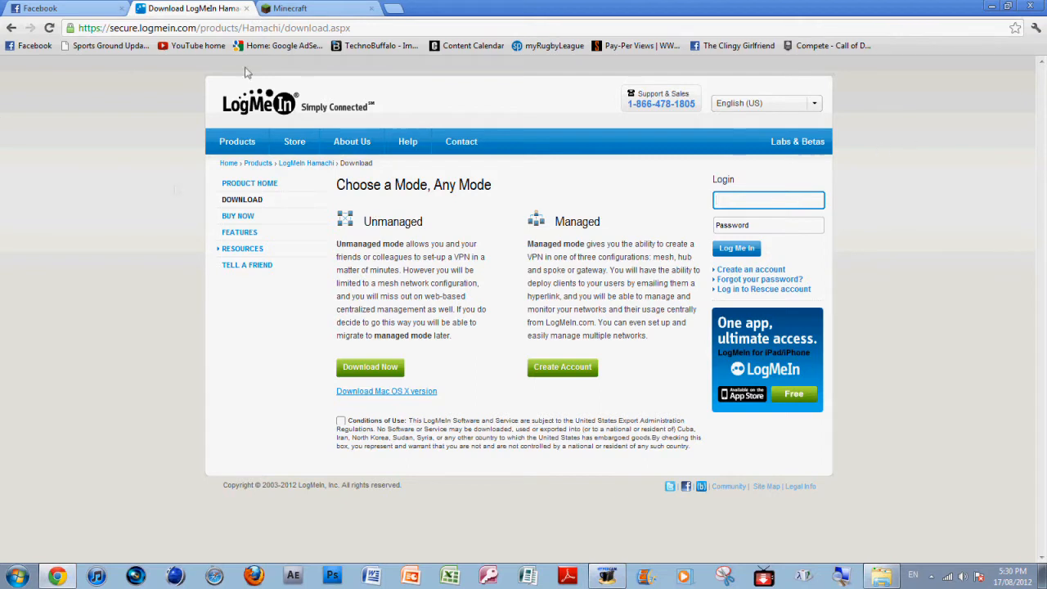
mouse_move(938, 233)
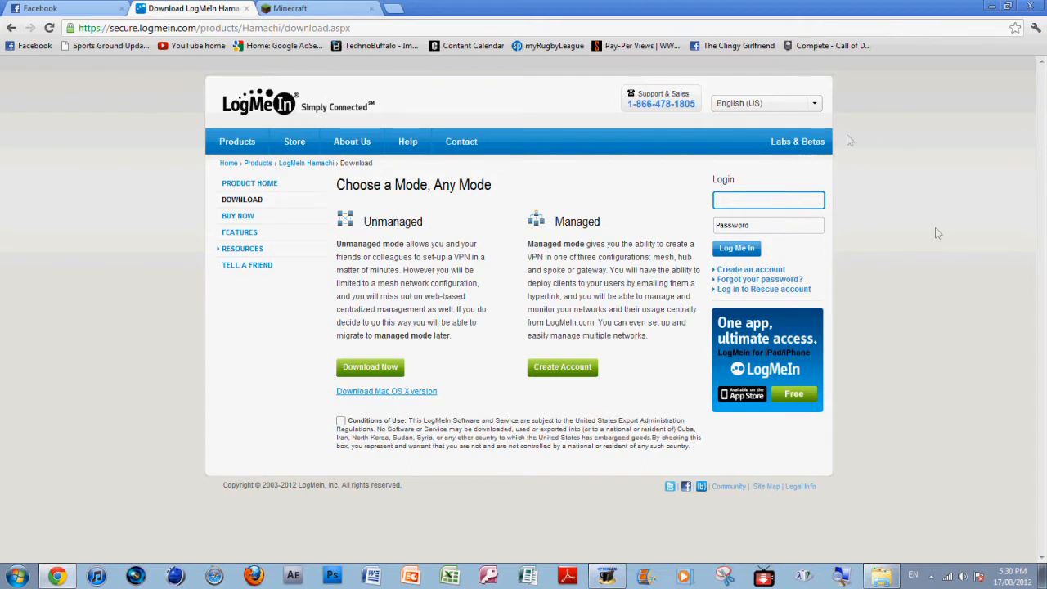
mouse_move(858, 153)
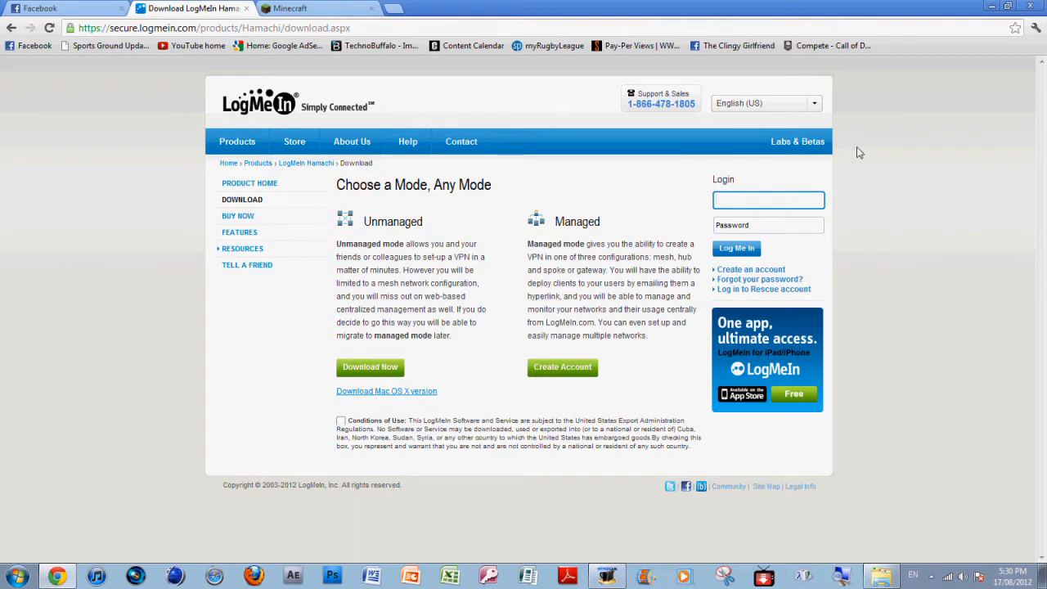
mouse_move(556, 280)
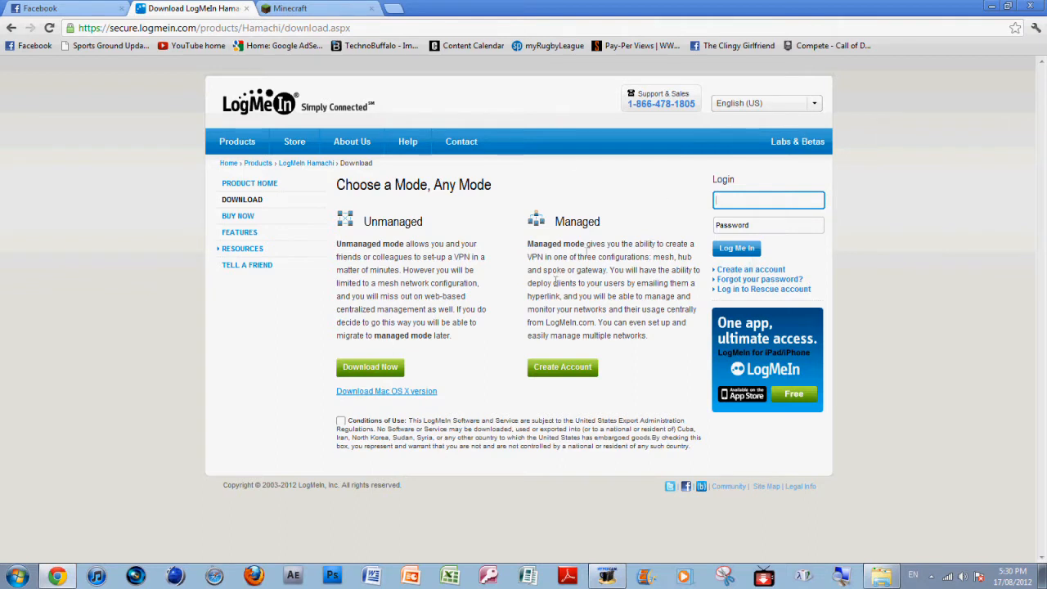
mouse_move(9, 436)
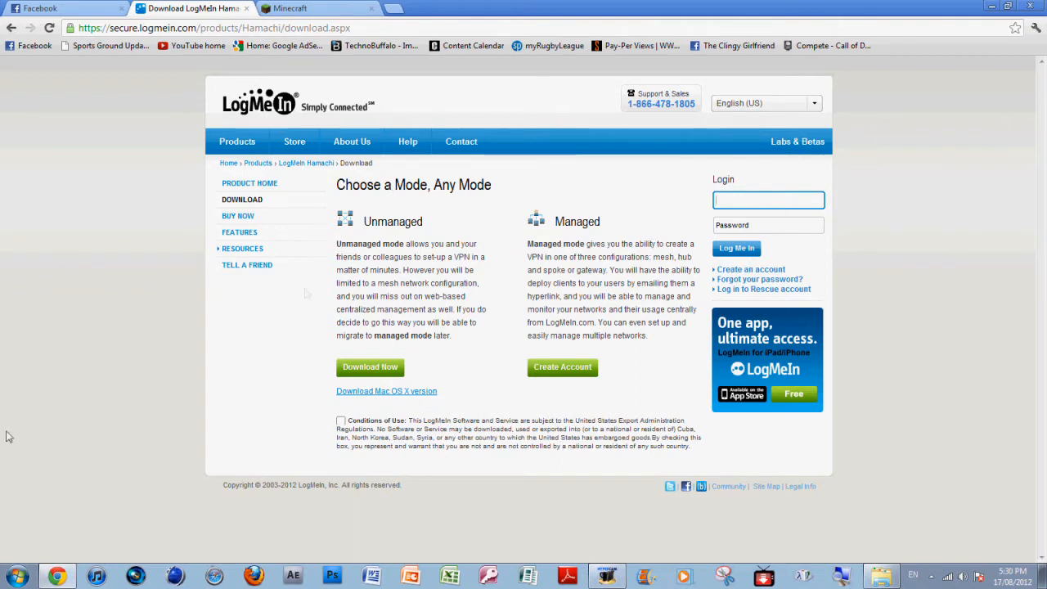
Launch LogMeIn Hamachi from the Start menu and bring up the Youtube36055 network's options
left_click(14, 575)
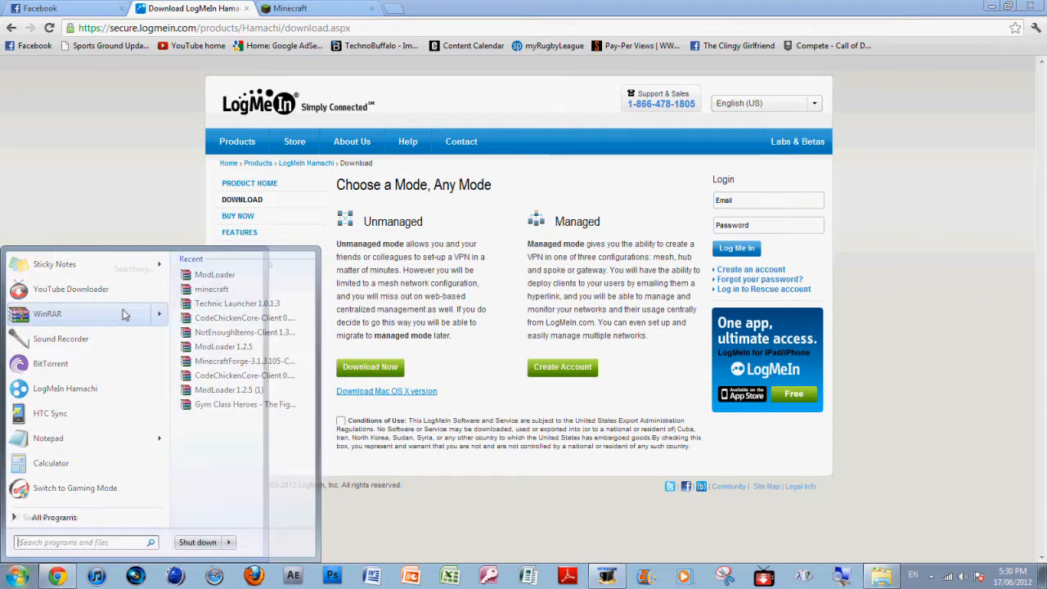
left_click(65, 387)
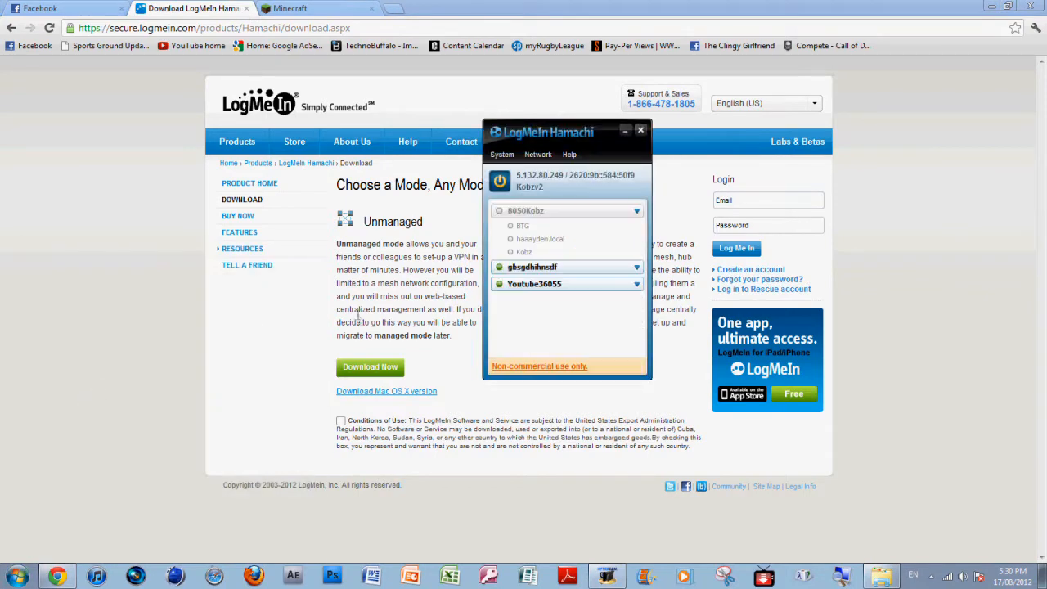
right_click(534, 283)
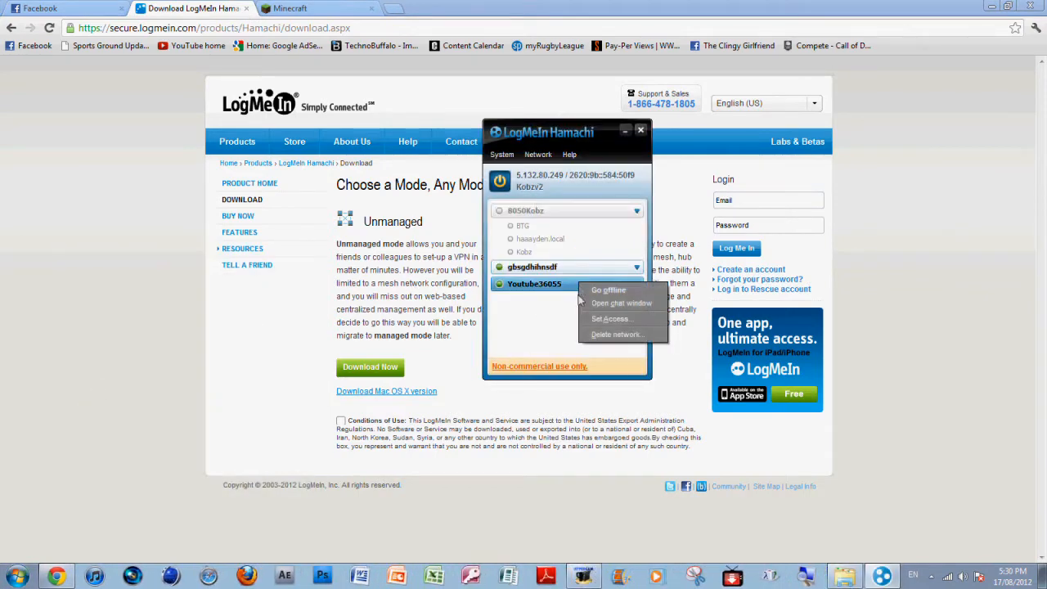
mouse_move(613, 318)
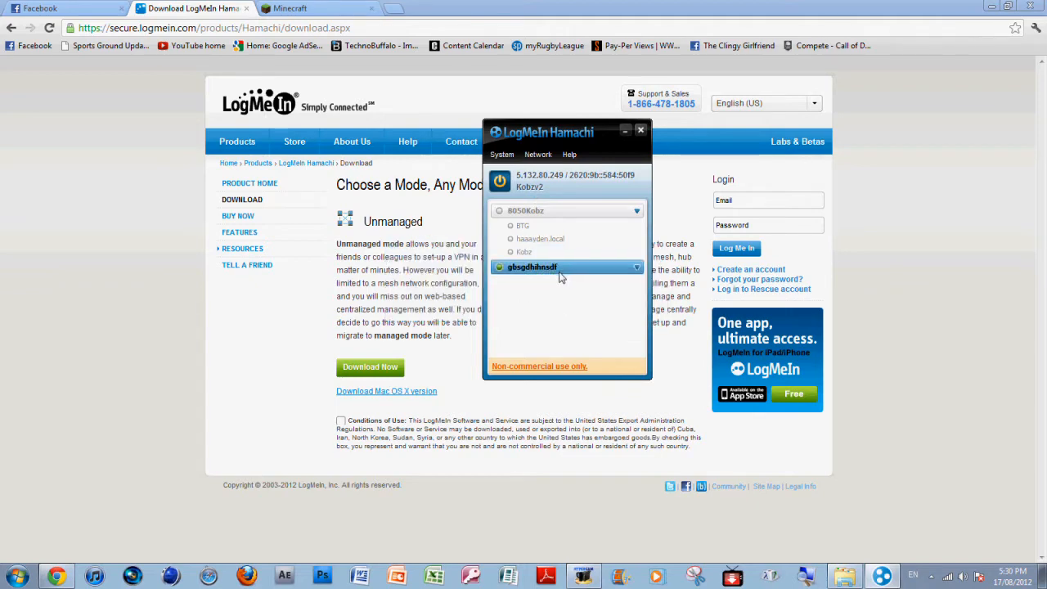
mouse_move(520, 289)
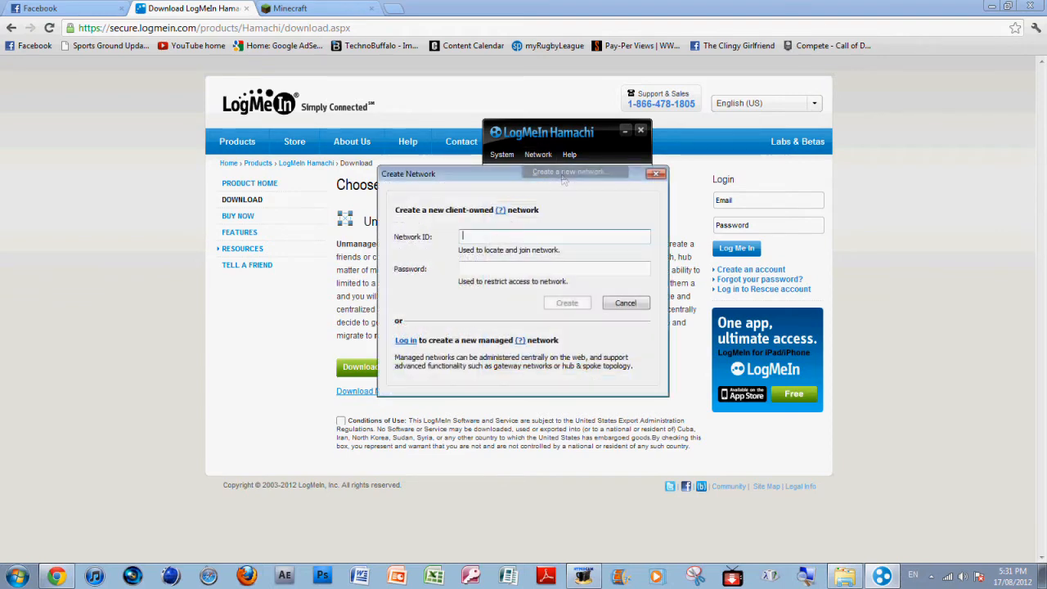
Enter the Youtubeforkobz network ID and a password, then create the network
type("Youtubeforkobz")
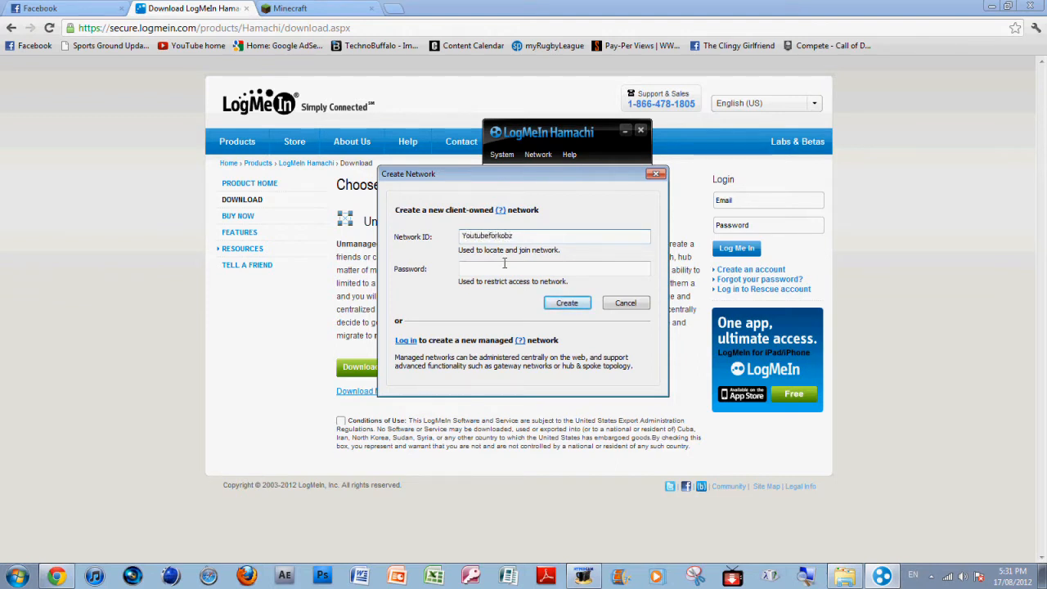
type("123H")
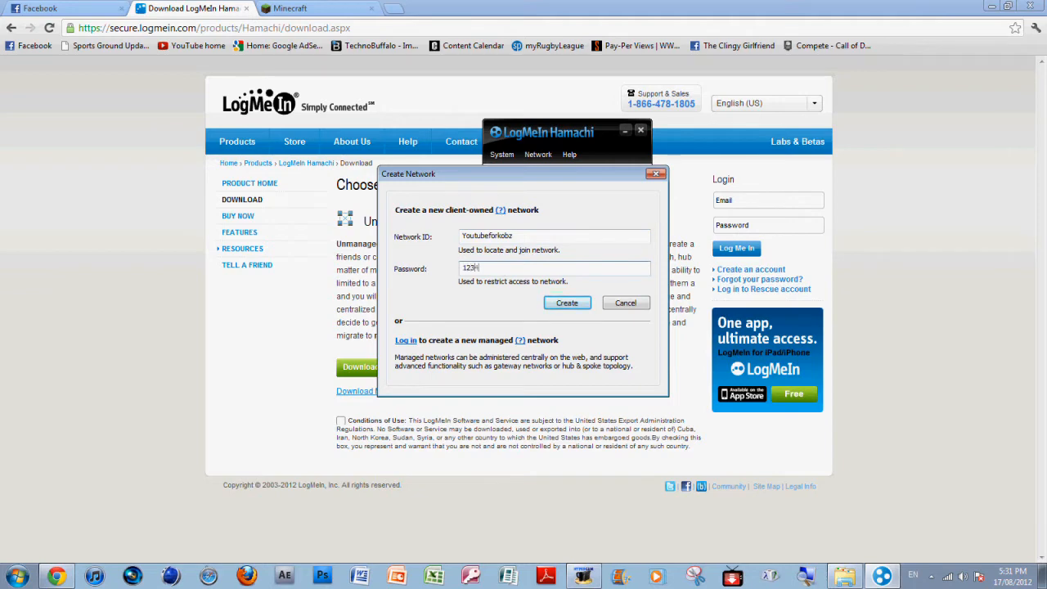
type("456")
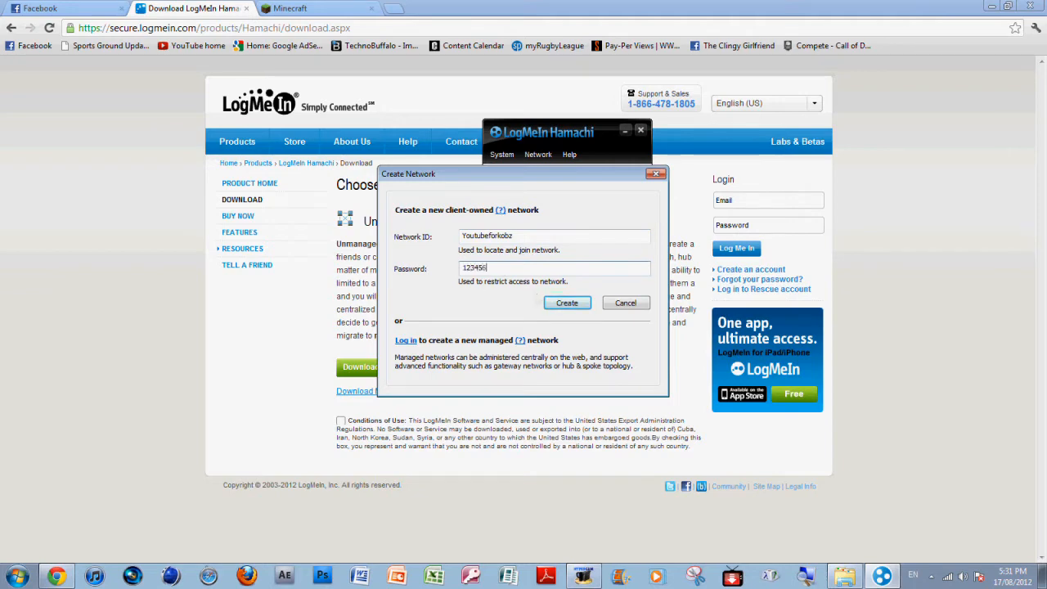
left_click(566, 303)
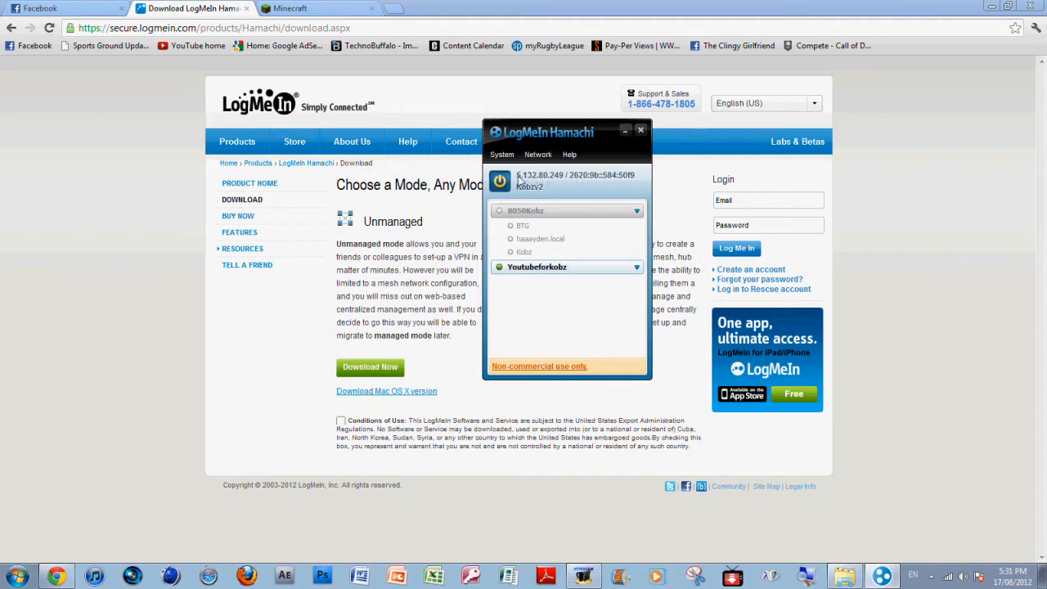
mouse_move(612, 219)
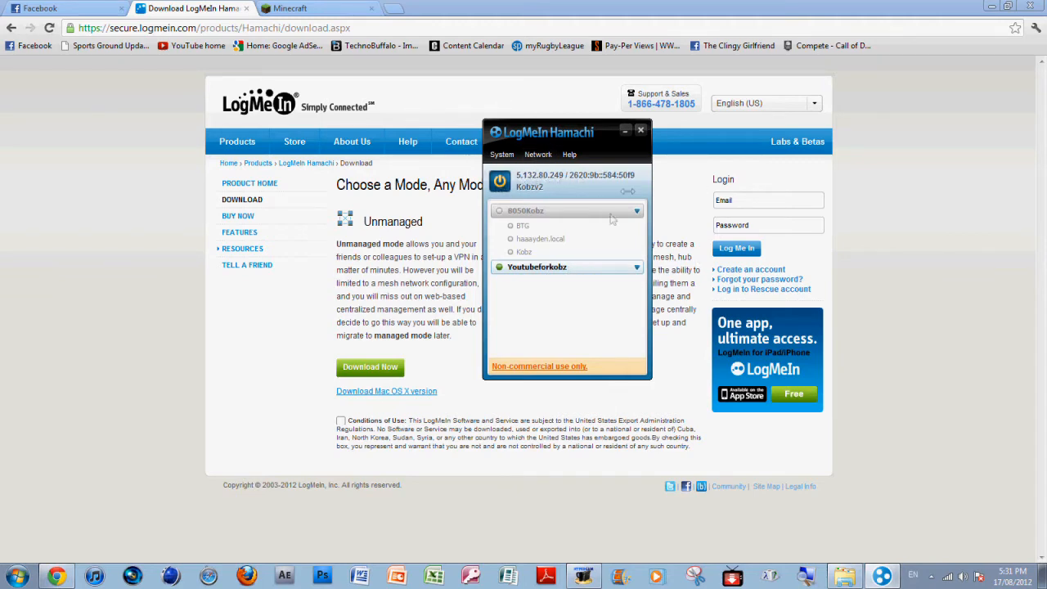
mouse_move(4, 257)
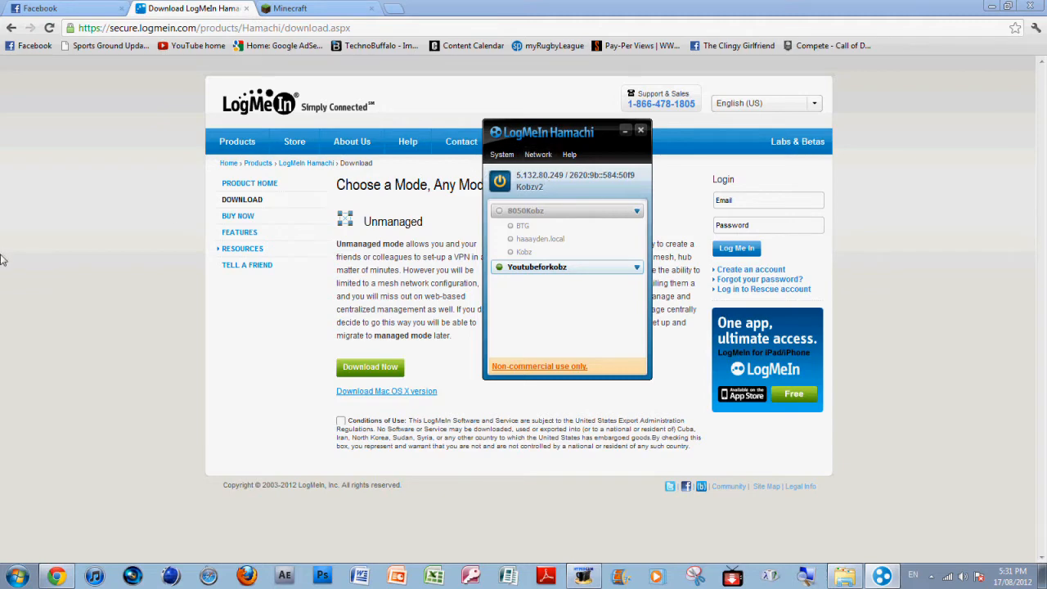
Minimize Hamachi and download Minecraft_Server.exe from the Minecraft.net download page
left_click(640, 130)
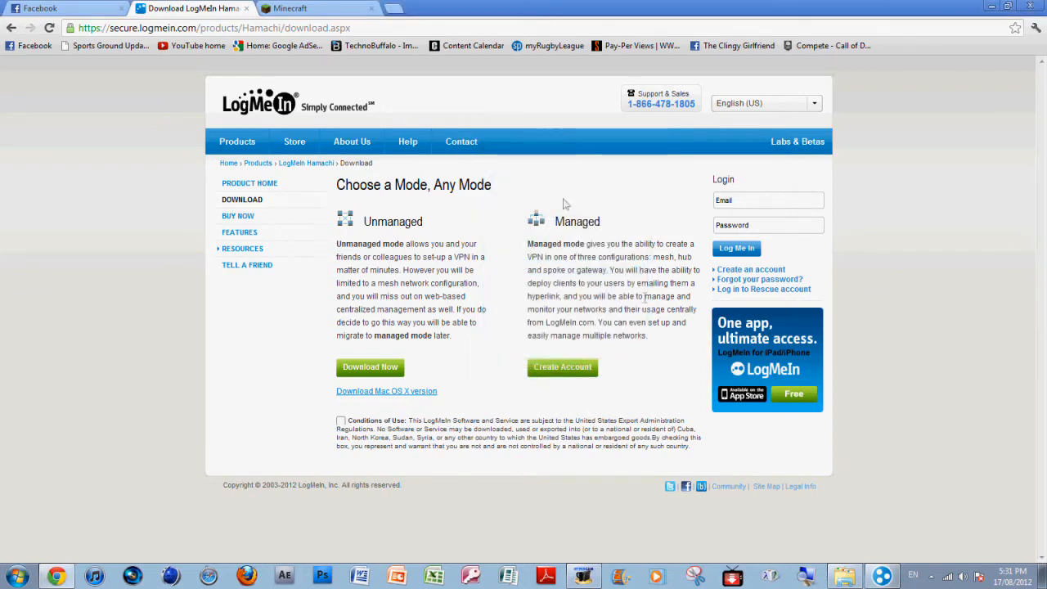
left_click(294, 9)
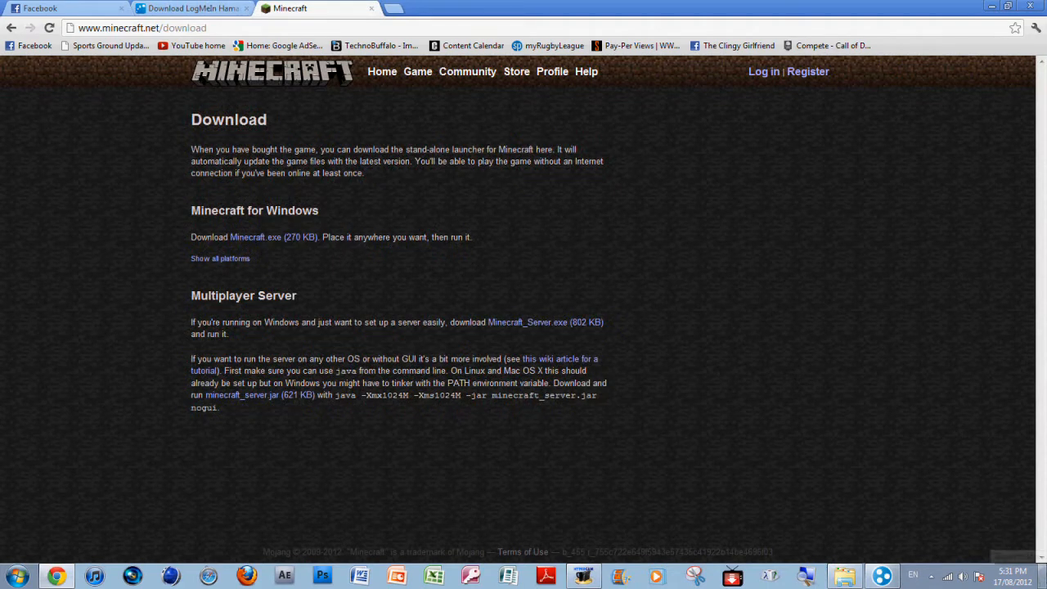
mouse_move(777, 307)
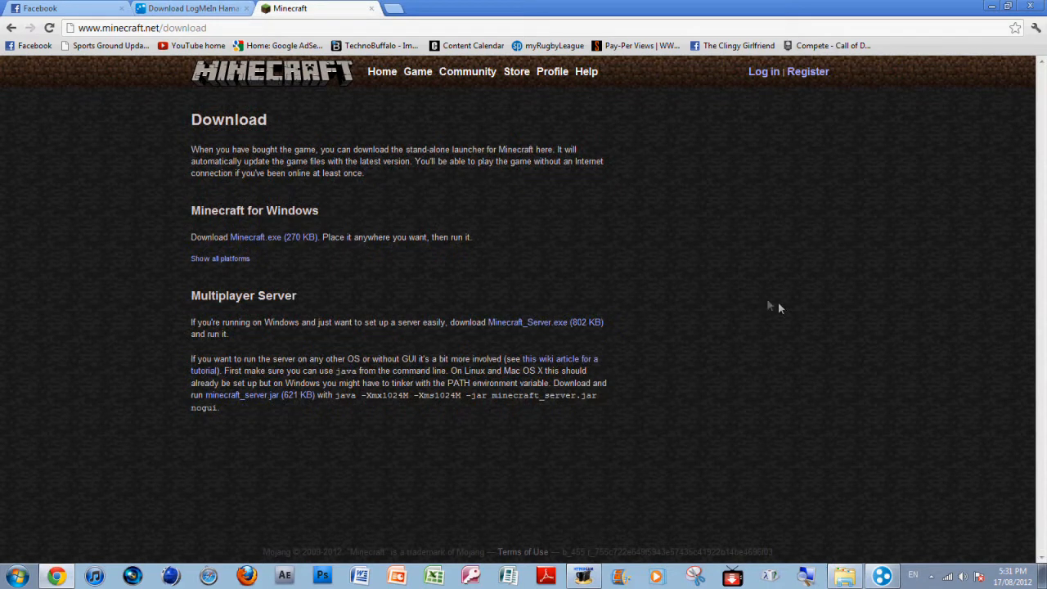
left_click(527, 322)
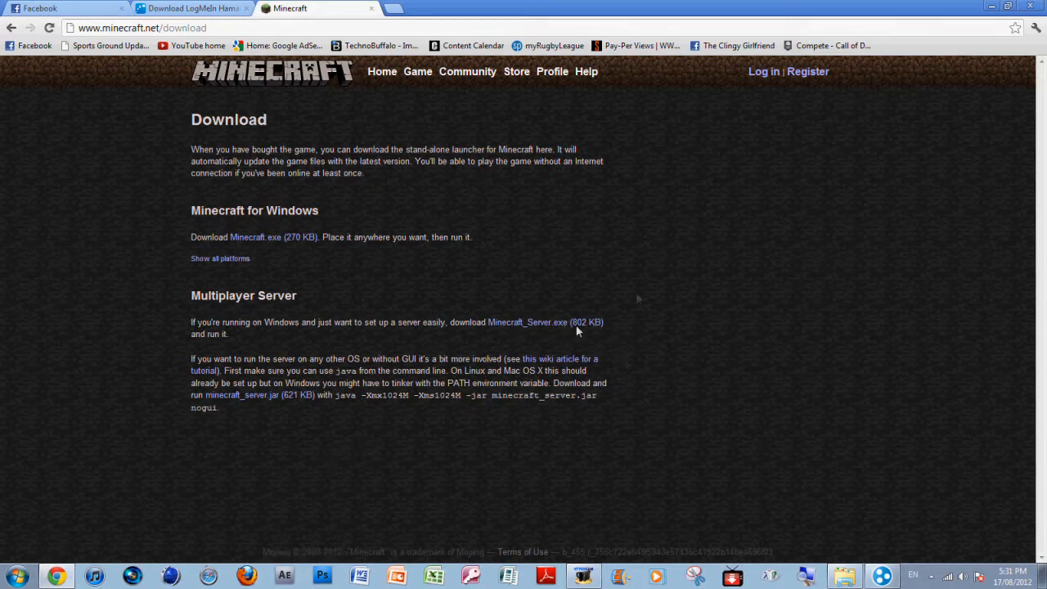
mouse_move(658, 327)
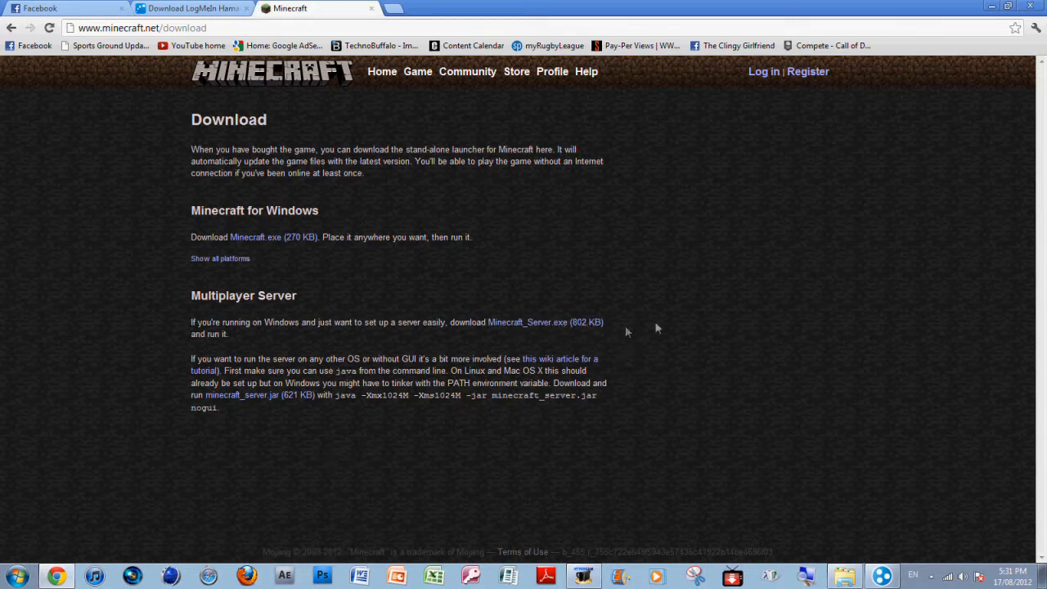
mouse_move(587, 321)
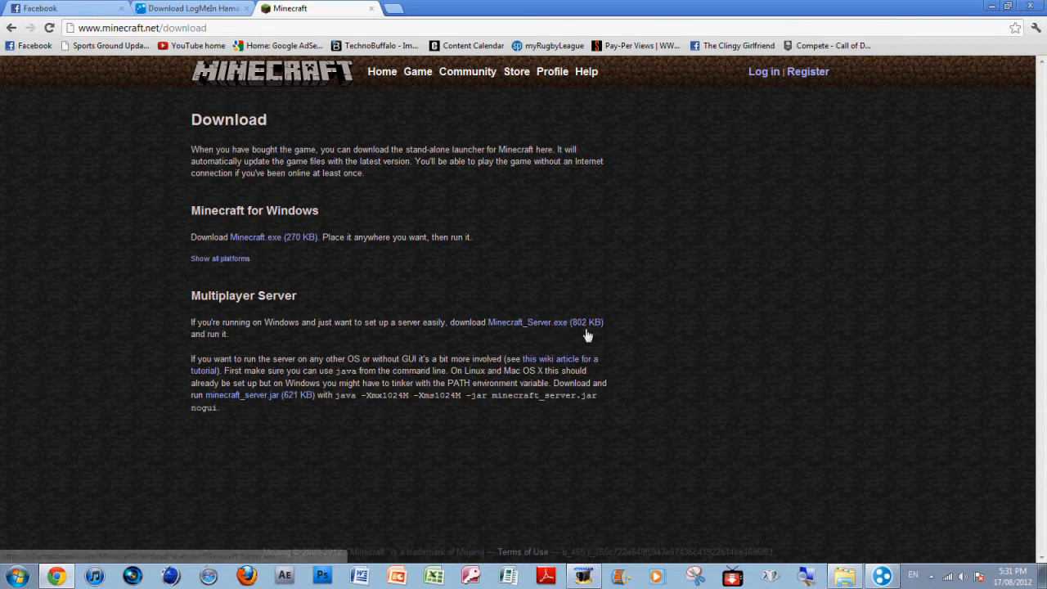
left_click(526, 321)
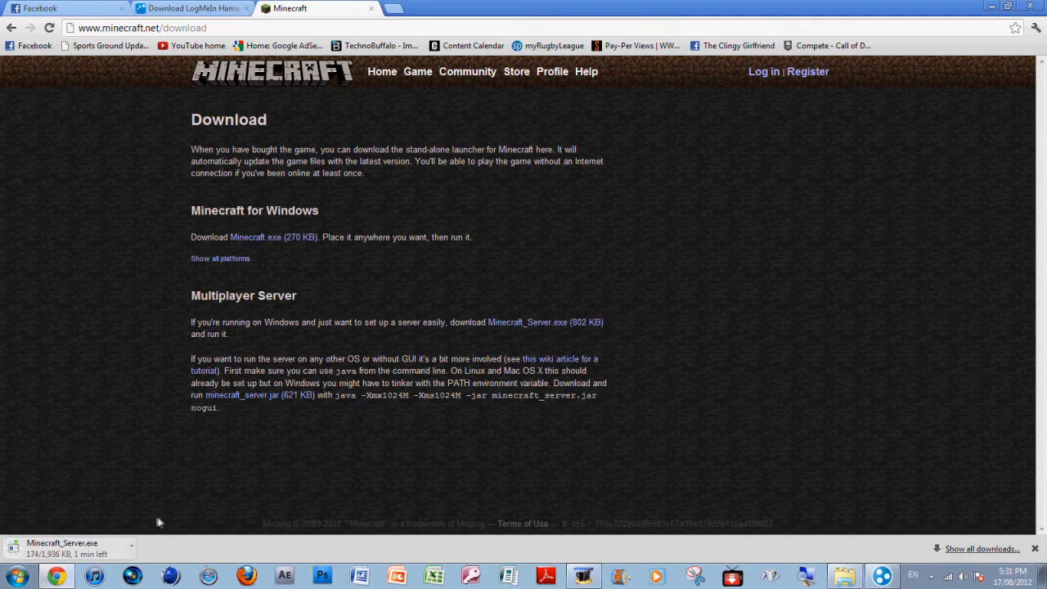
mouse_move(170, 545)
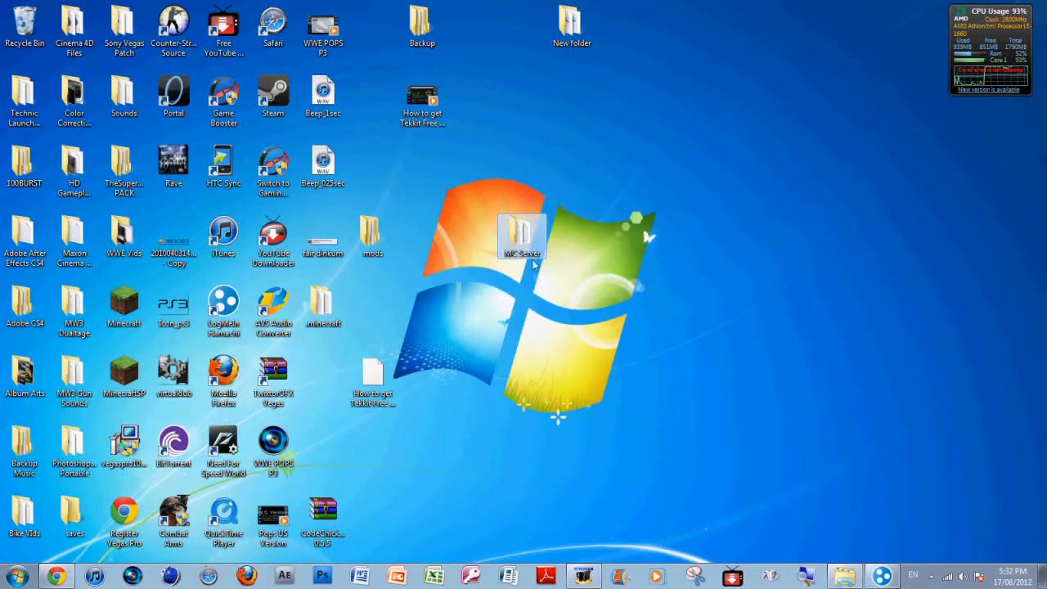
Run Minecraft_Server.exe from the MC Server folder, allowing it past the security warning
double_click(522, 237)
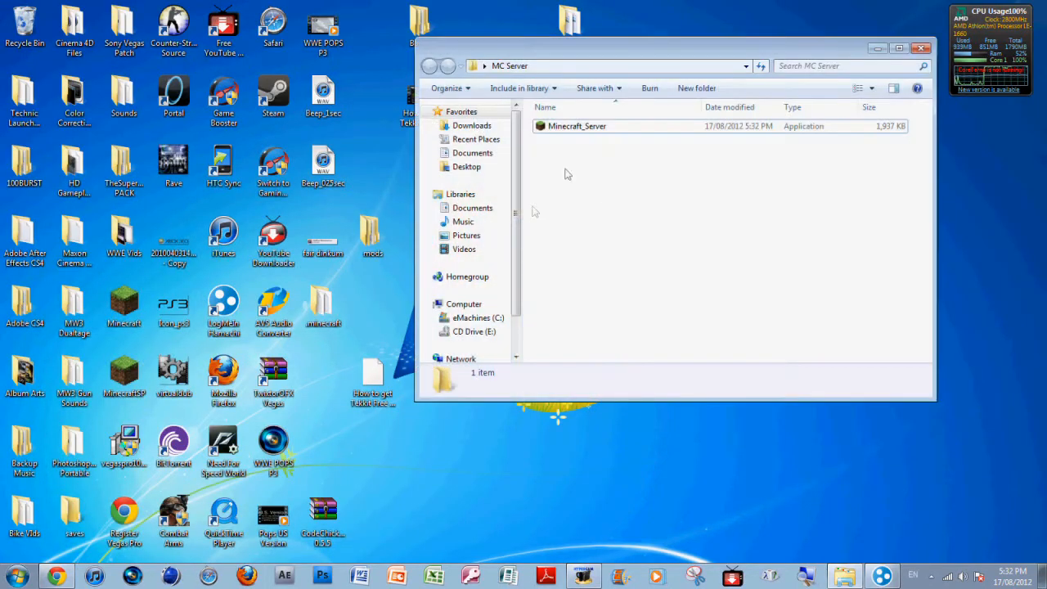
double_click(576, 126)
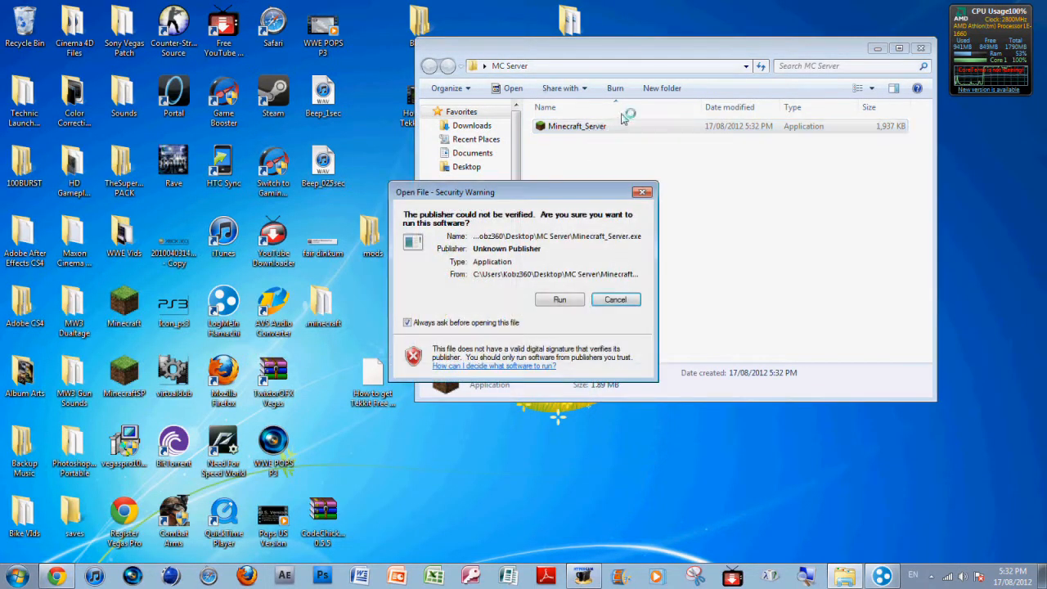
left_click(615, 298)
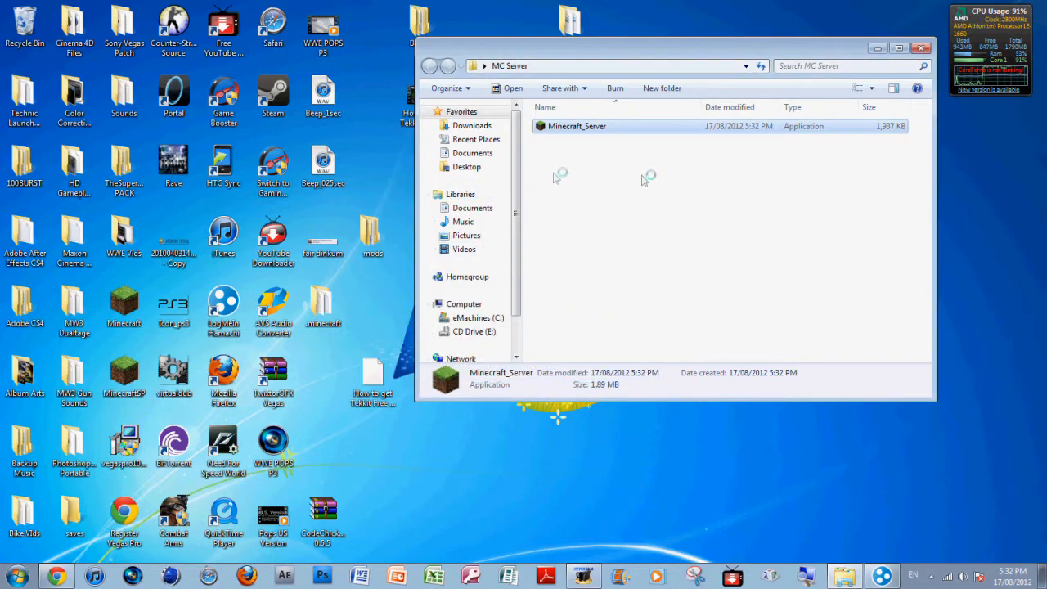
double_click(577, 126)
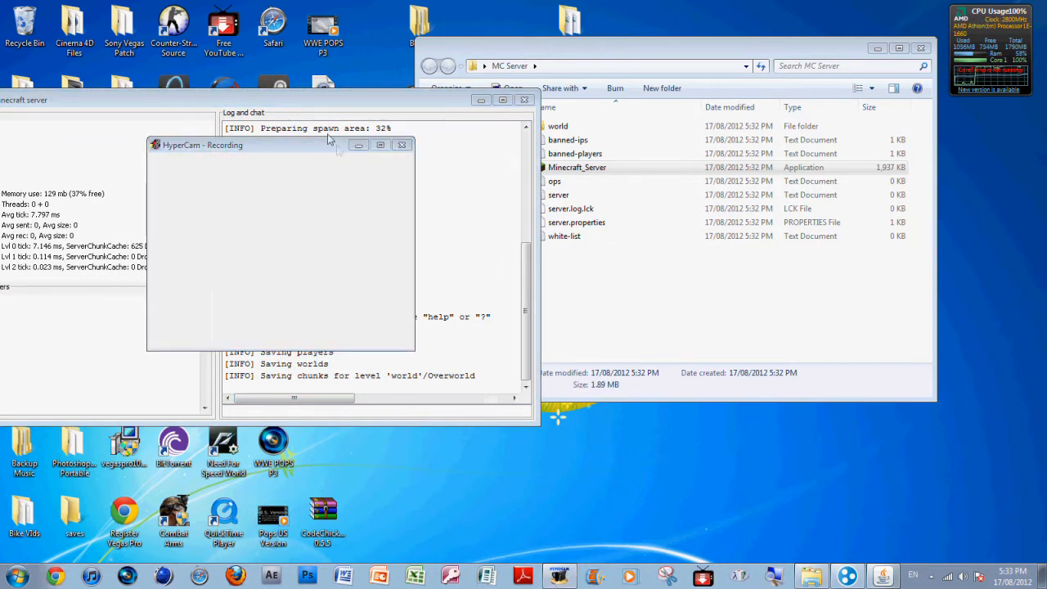
mouse_move(462, 107)
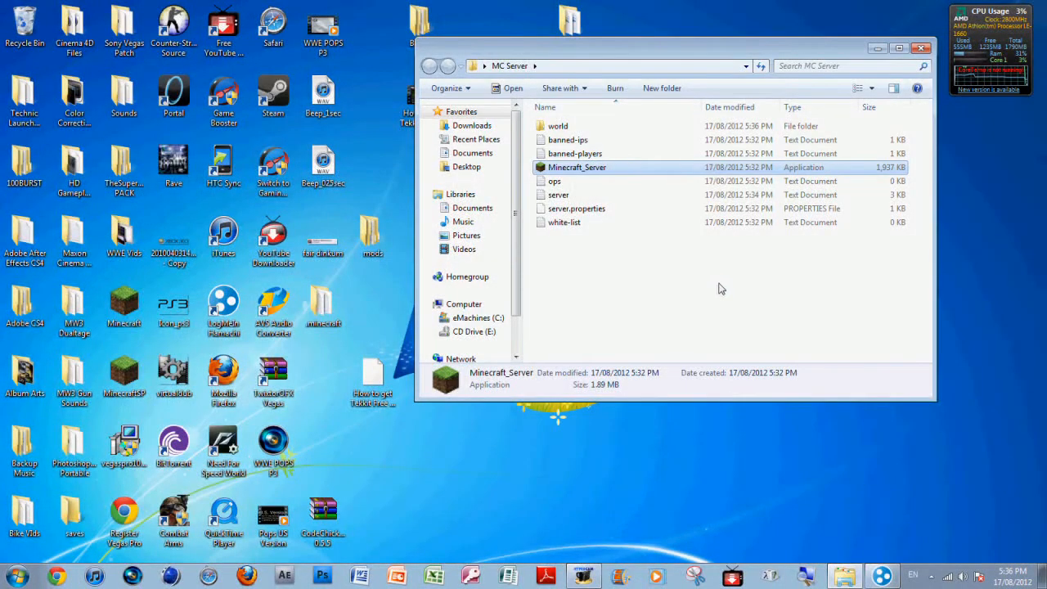
mouse_move(577, 208)
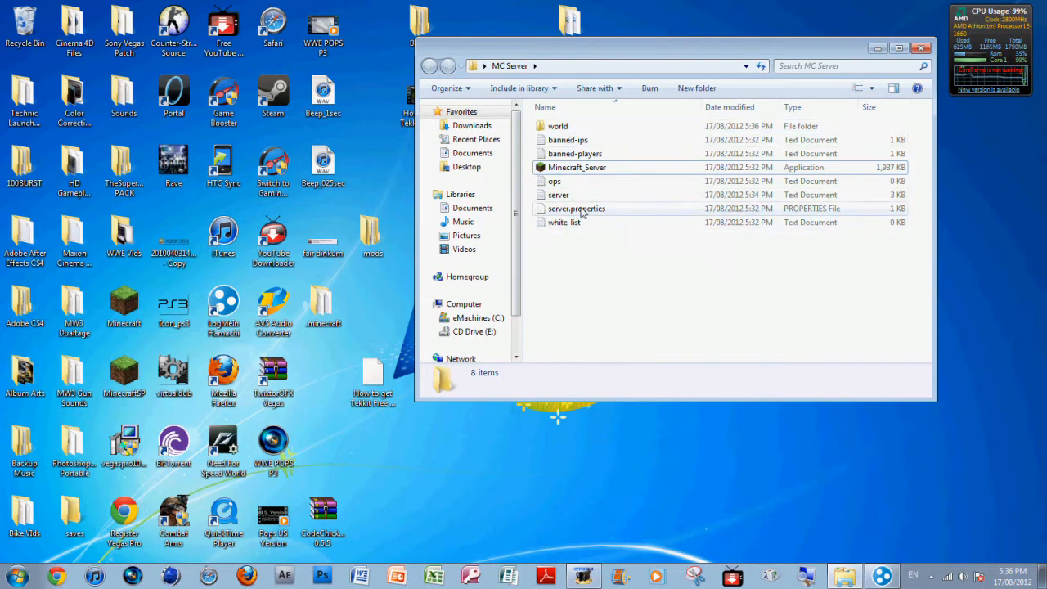
Open server.properties in Notepad without making Notepad the default program
left_click(576, 208)
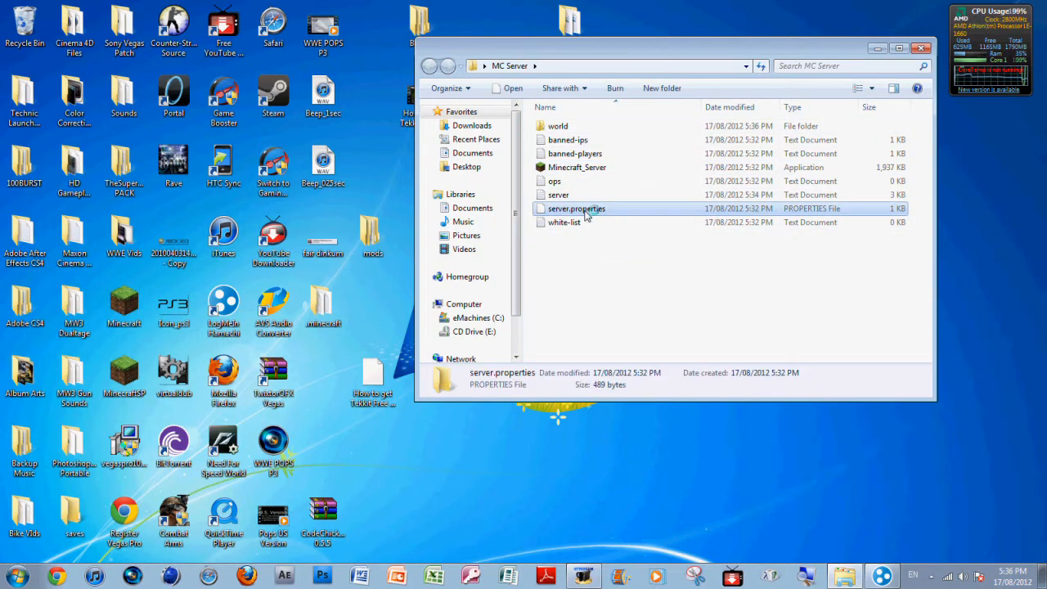
double_click(576, 207)
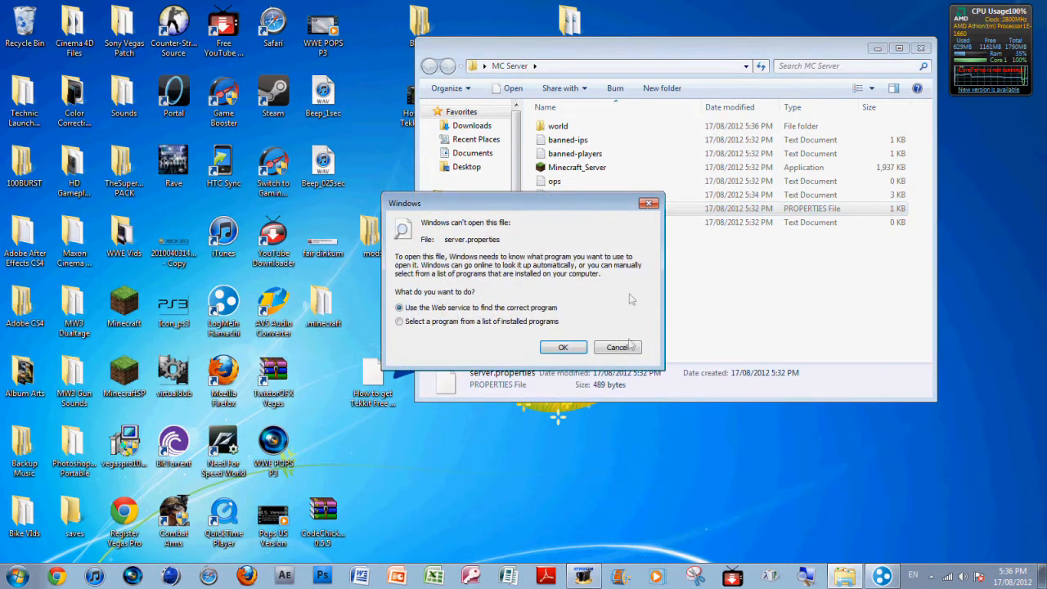
left_click(618, 347)
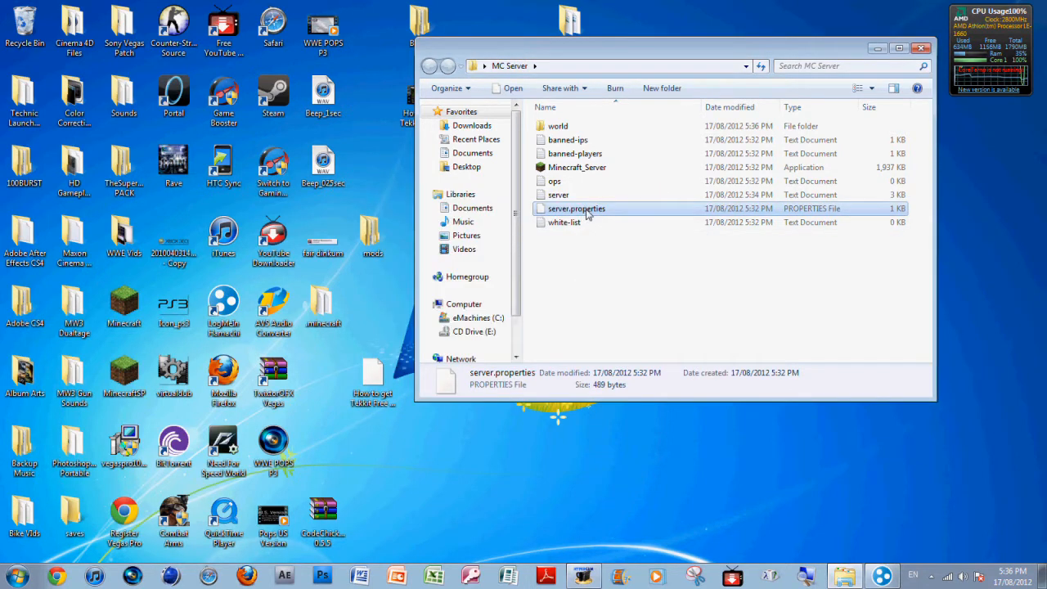
double_click(576, 208)
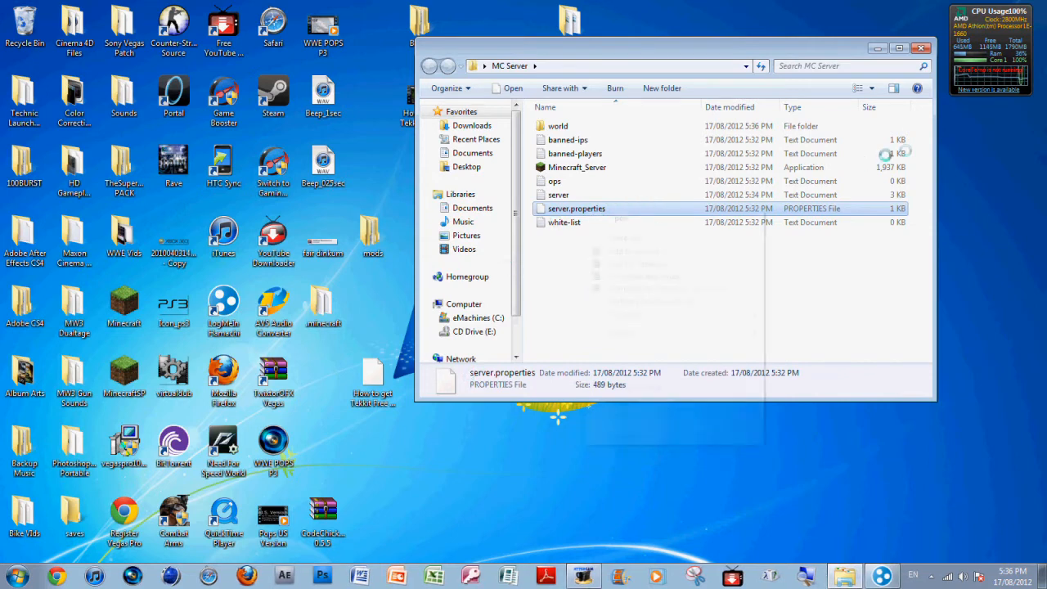
right_click(576, 208)
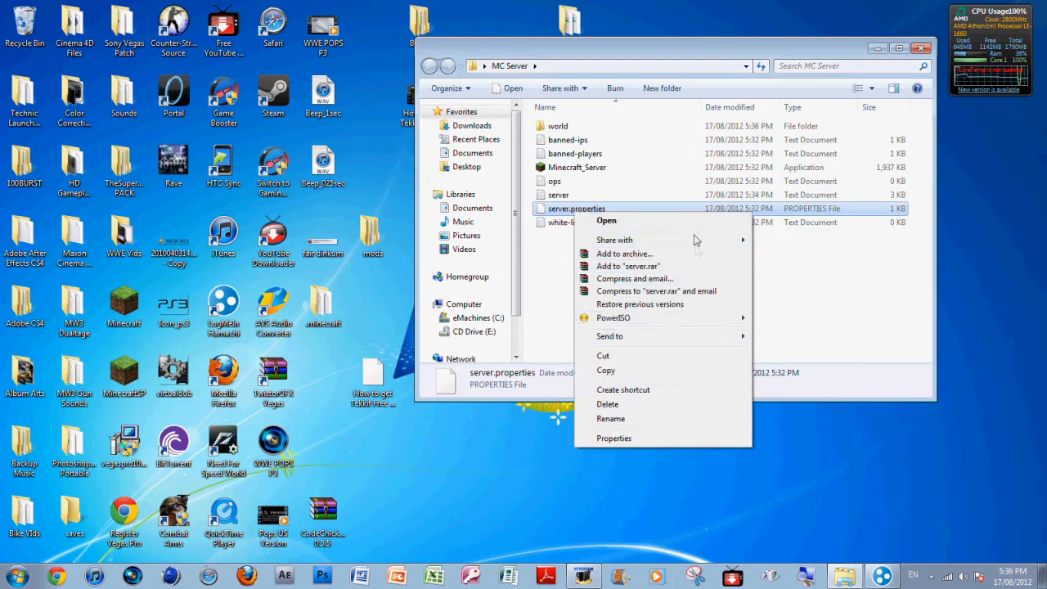
mouse_move(685, 329)
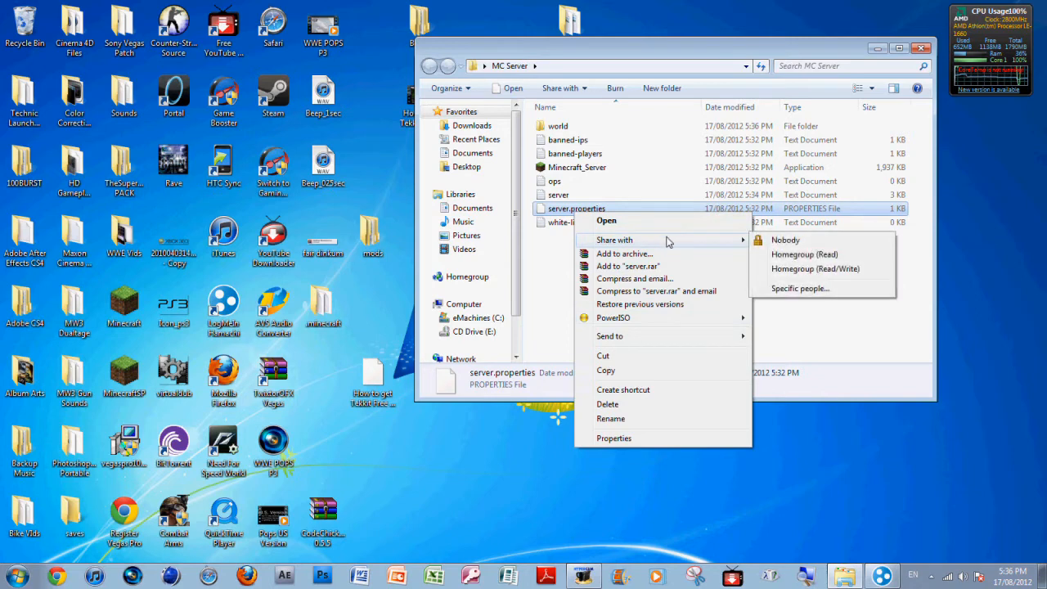
left_click(606, 220)
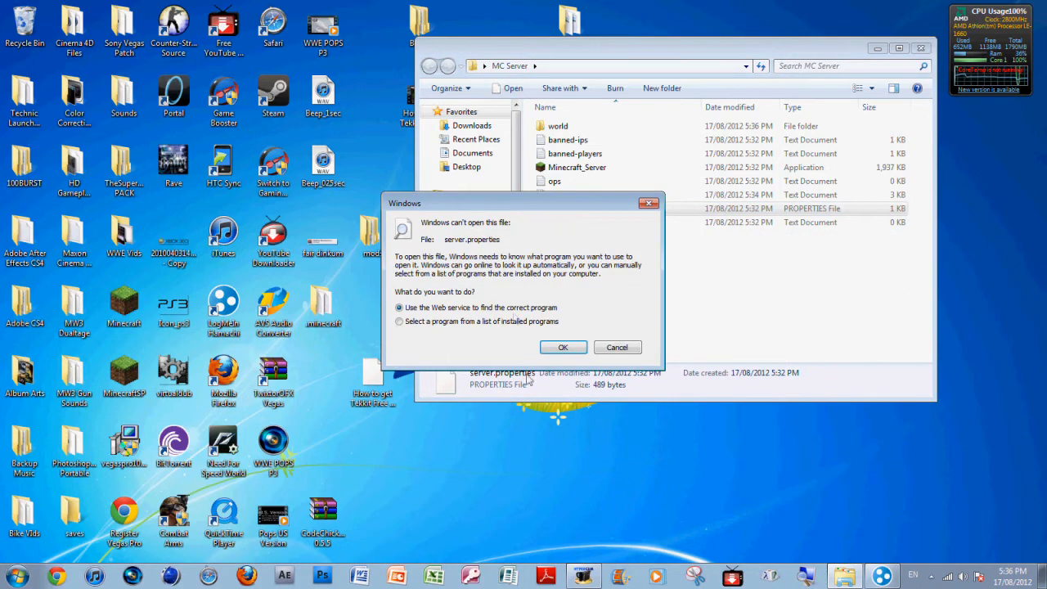
left_click(399, 321)
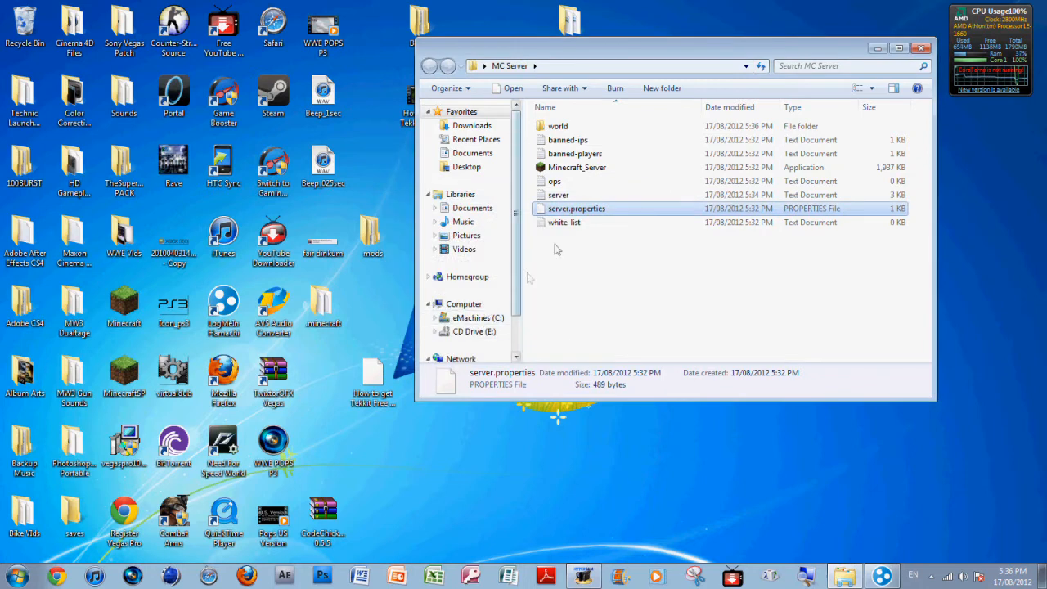
double_click(576, 209)
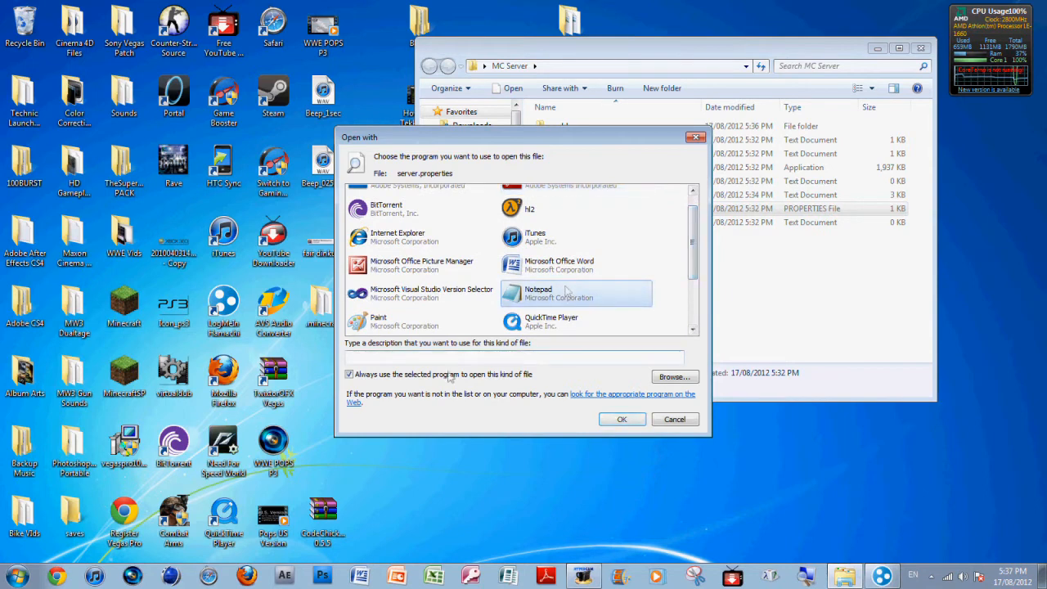
left_click(349, 374)
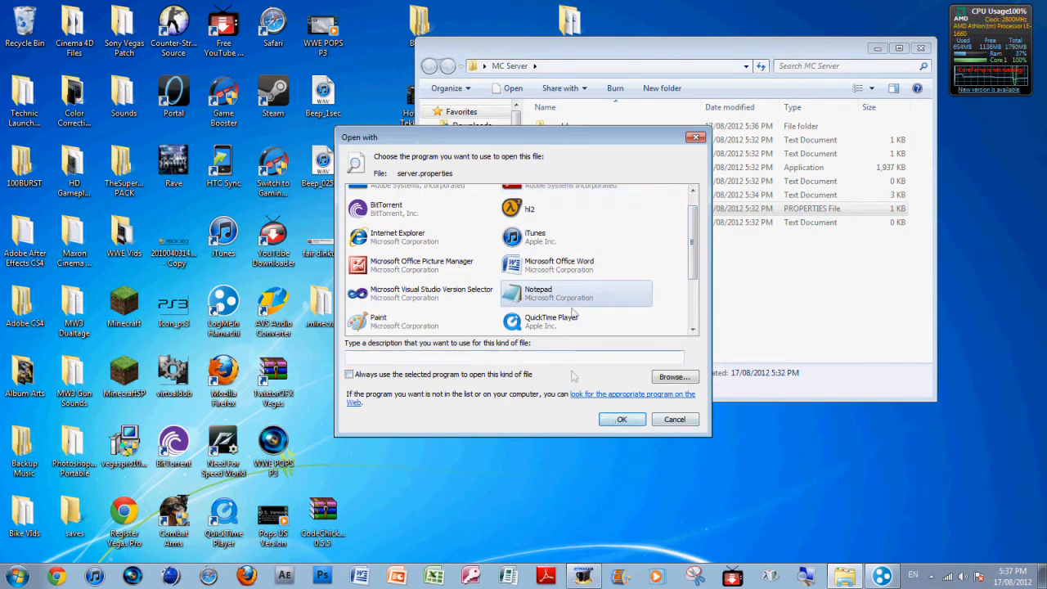
left_click(622, 419)
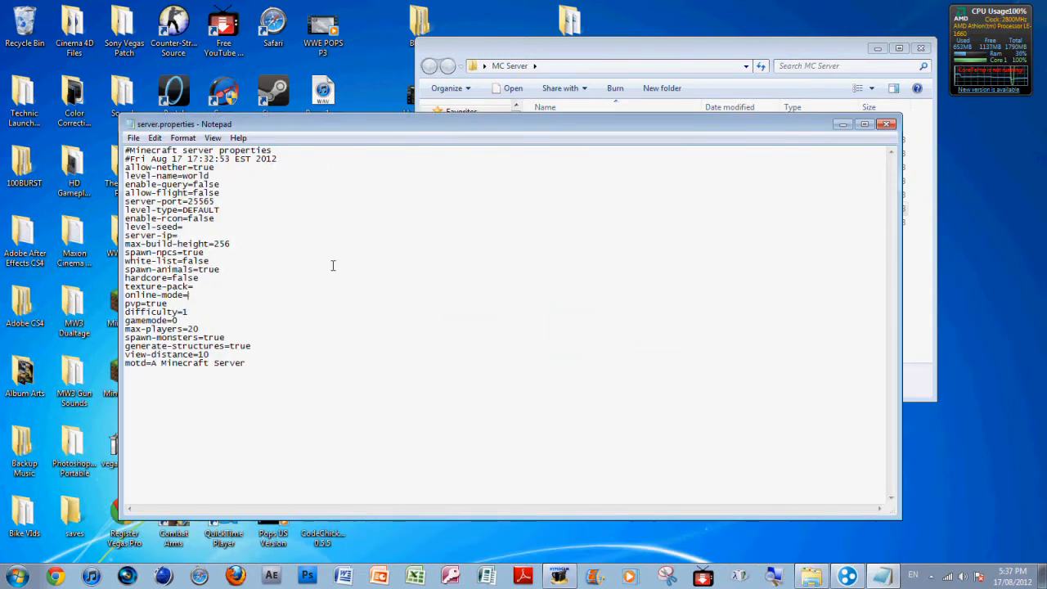
Set online-mode to false and server-ip to 5.132.80.249, correcting a mistyped digit
type("false")
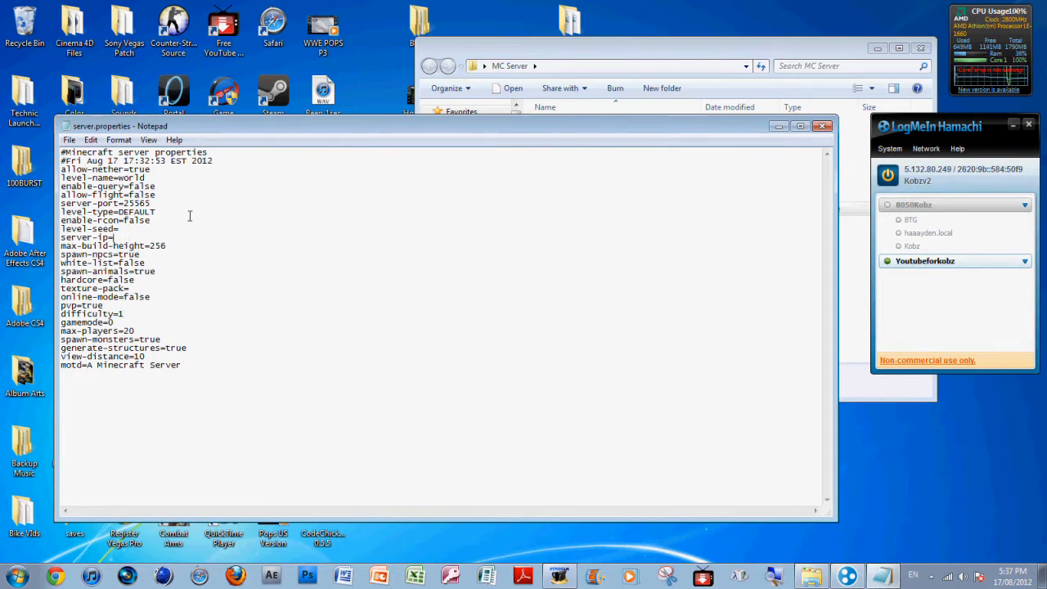
type("5.13")
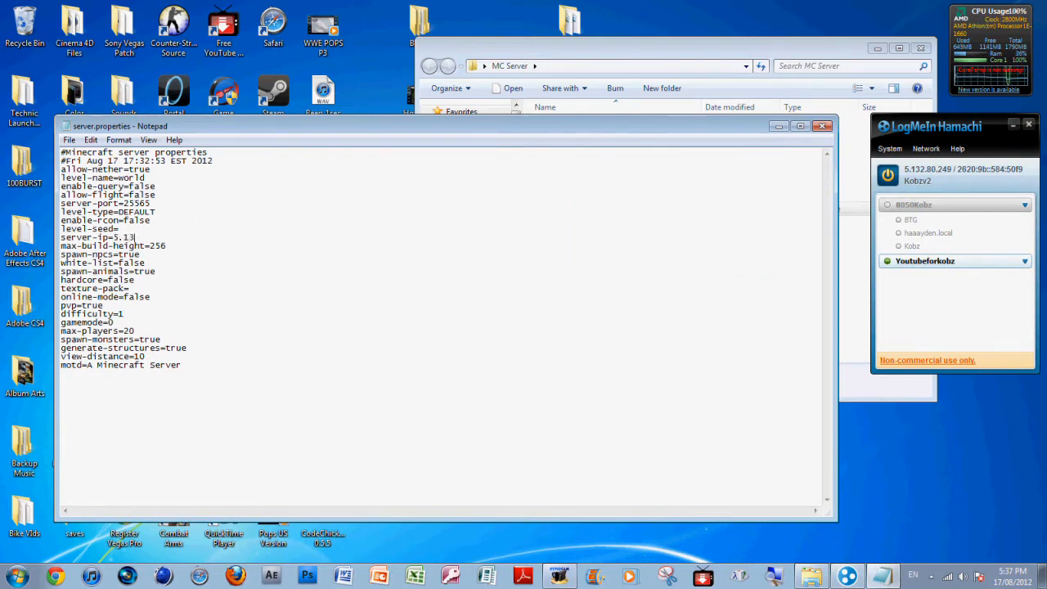
type("2.80.")
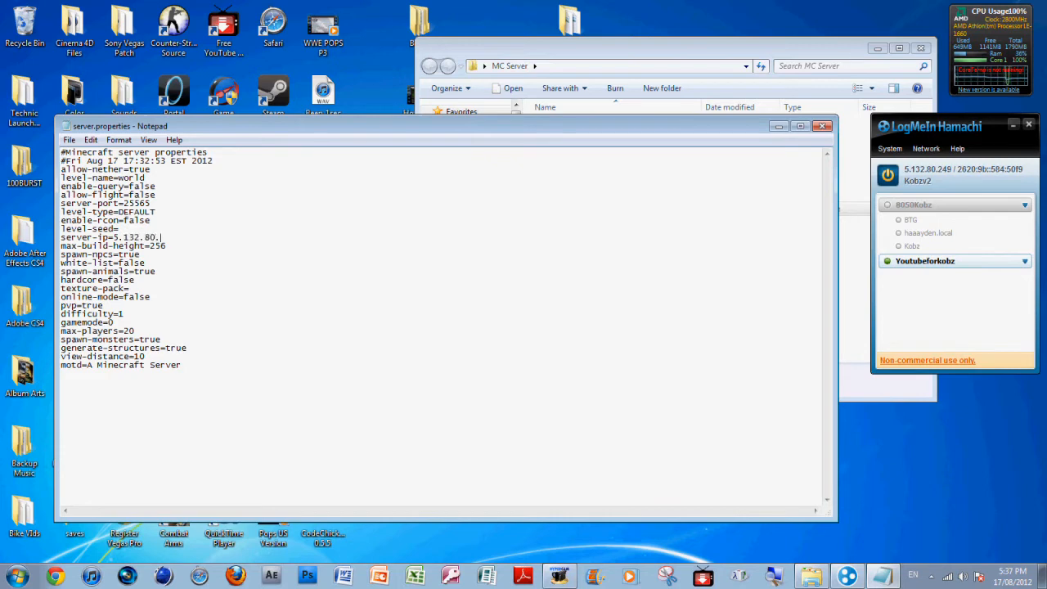
type("14")
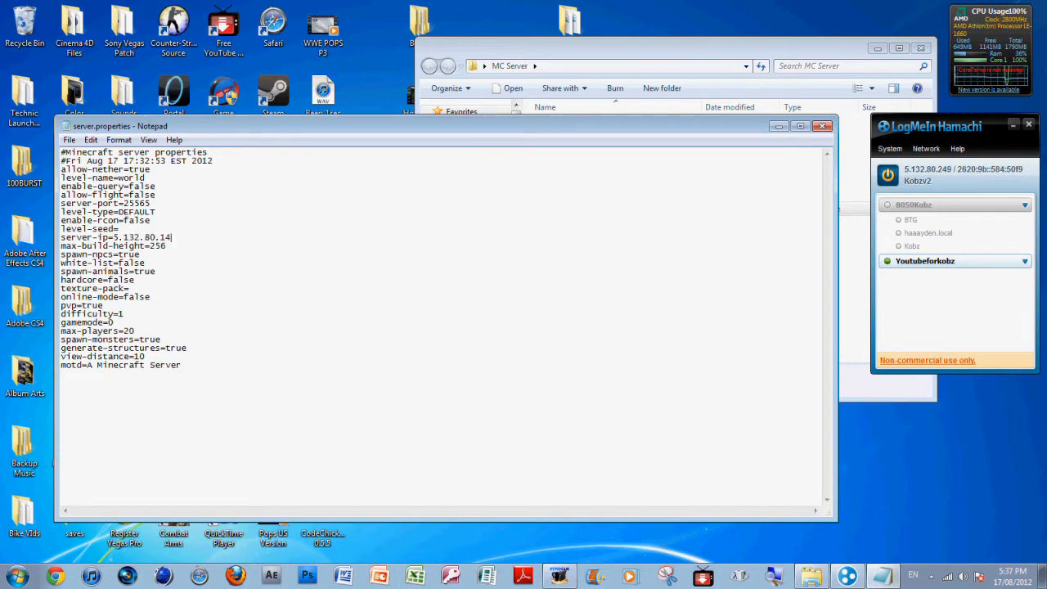
key("Backspace")
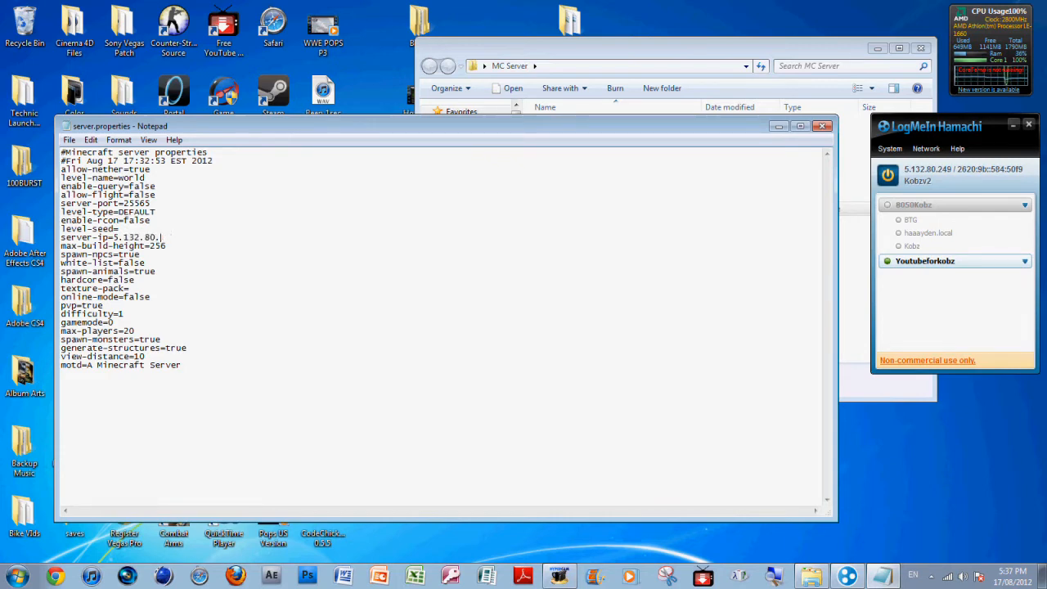
type("249")
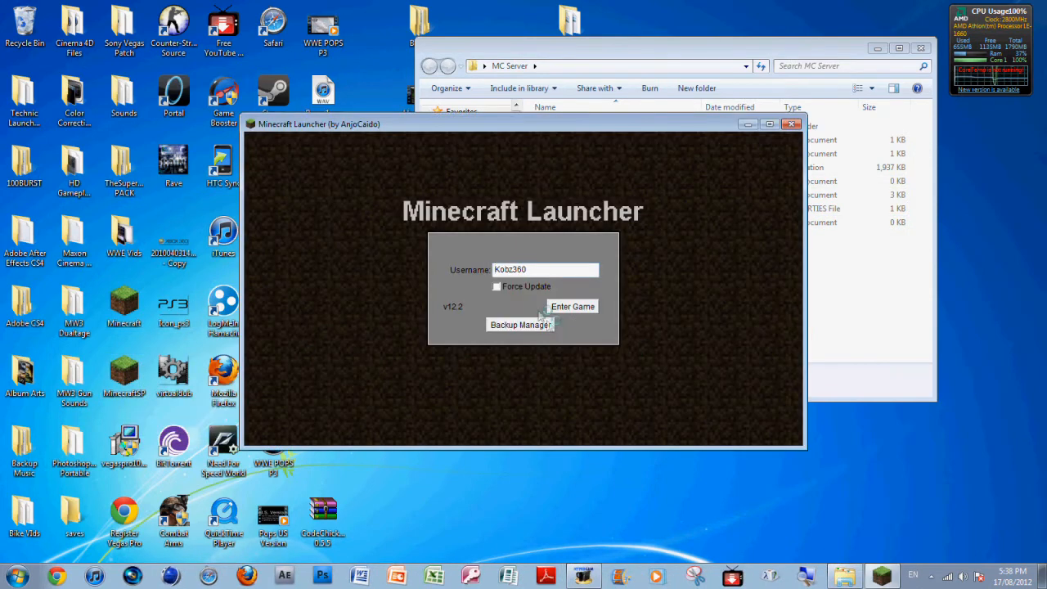
Enter the game from the Minecraft Launcher to reach the Minecraft 1.3.1 title menu
left_click(572, 306)
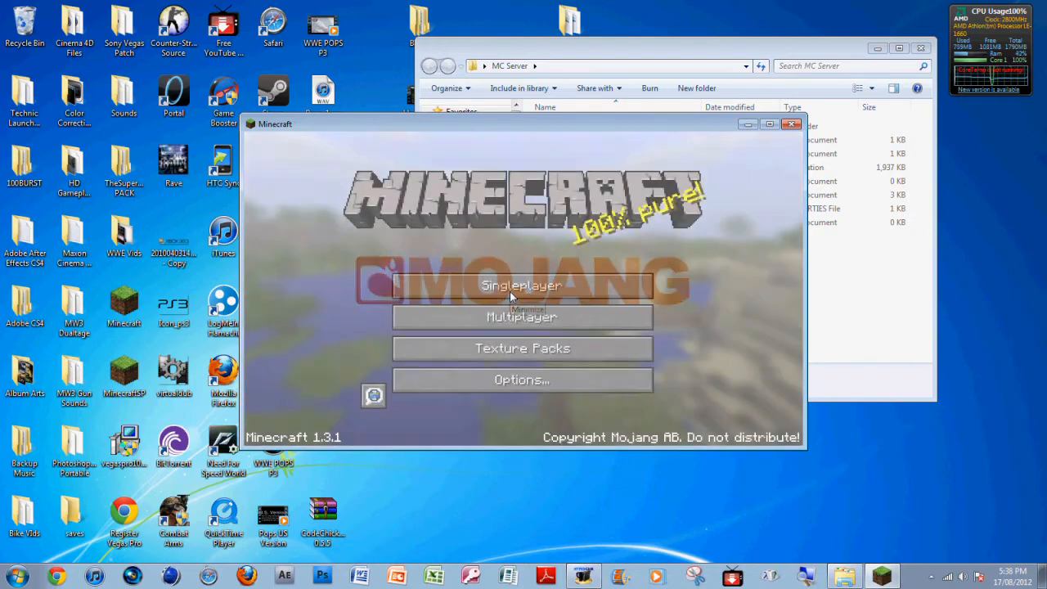
mouse_move(493, 129)
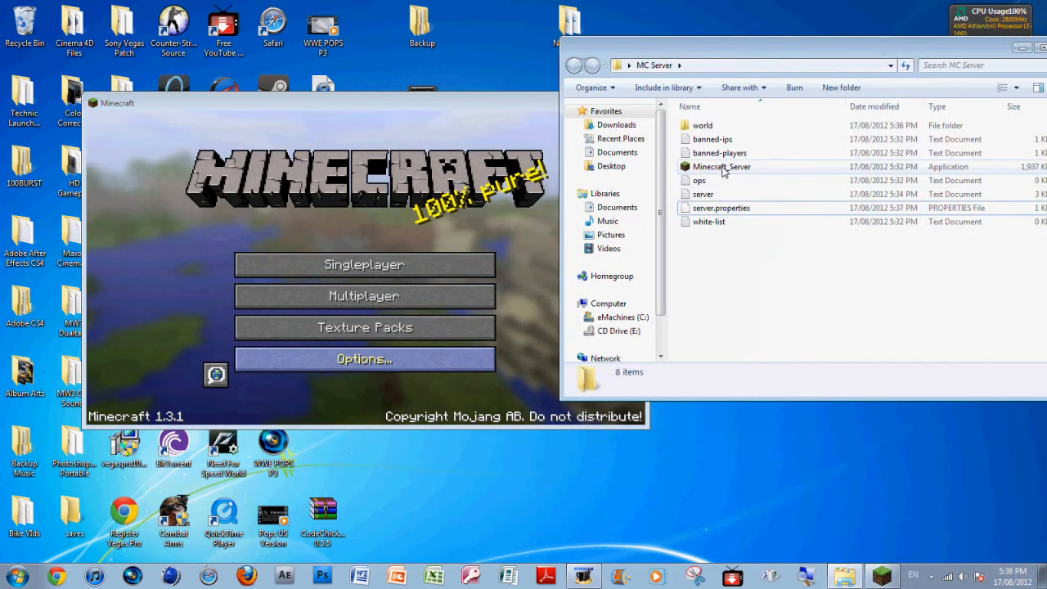
Relaunch Minecraft_Server from the MC Server folder, allowing it through the security warning
double_click(721, 166)
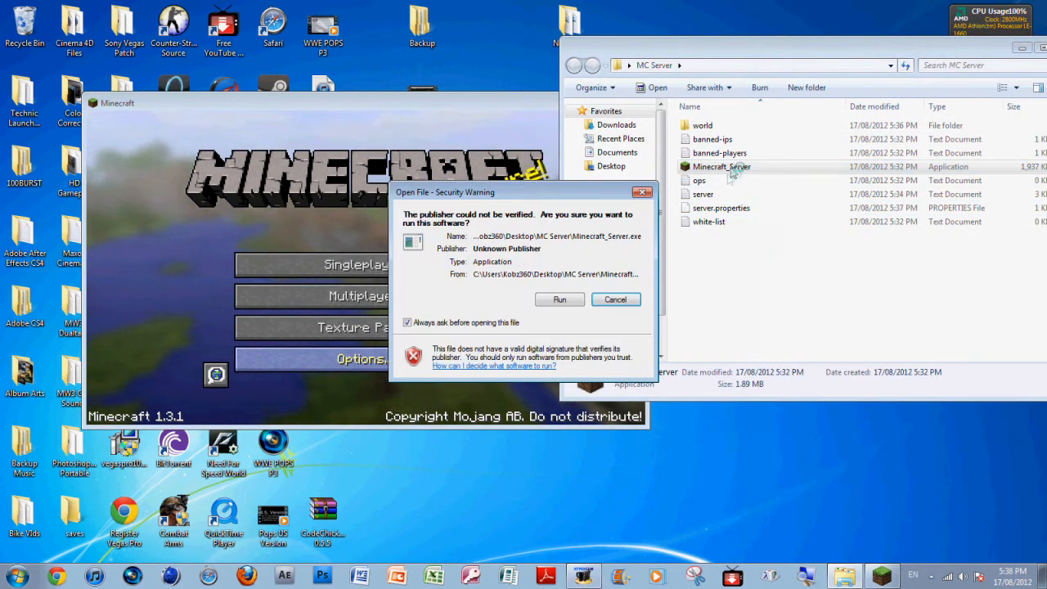
left_click(615, 299)
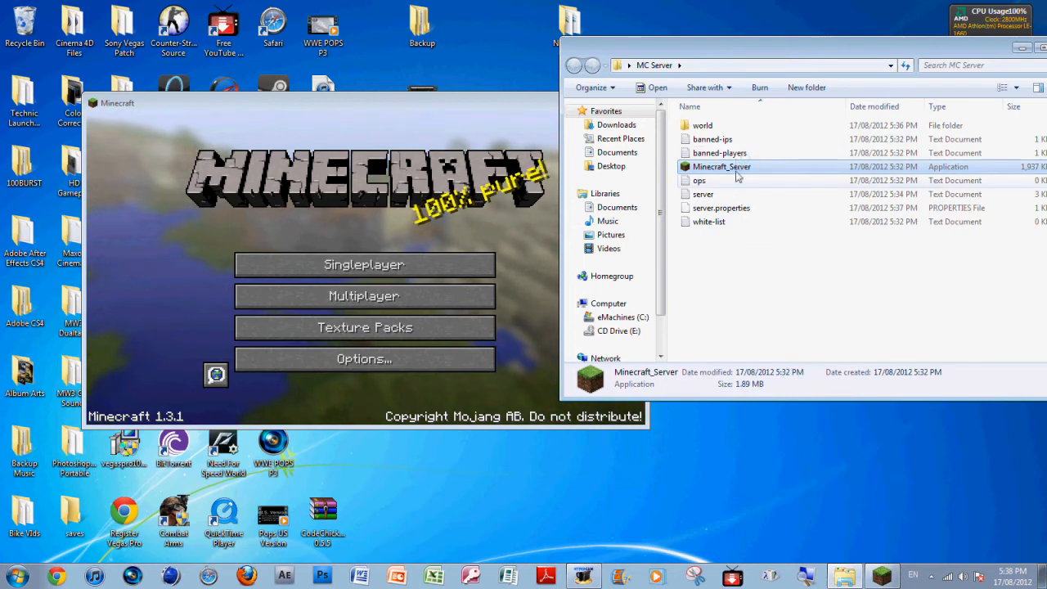
double_click(721, 166)
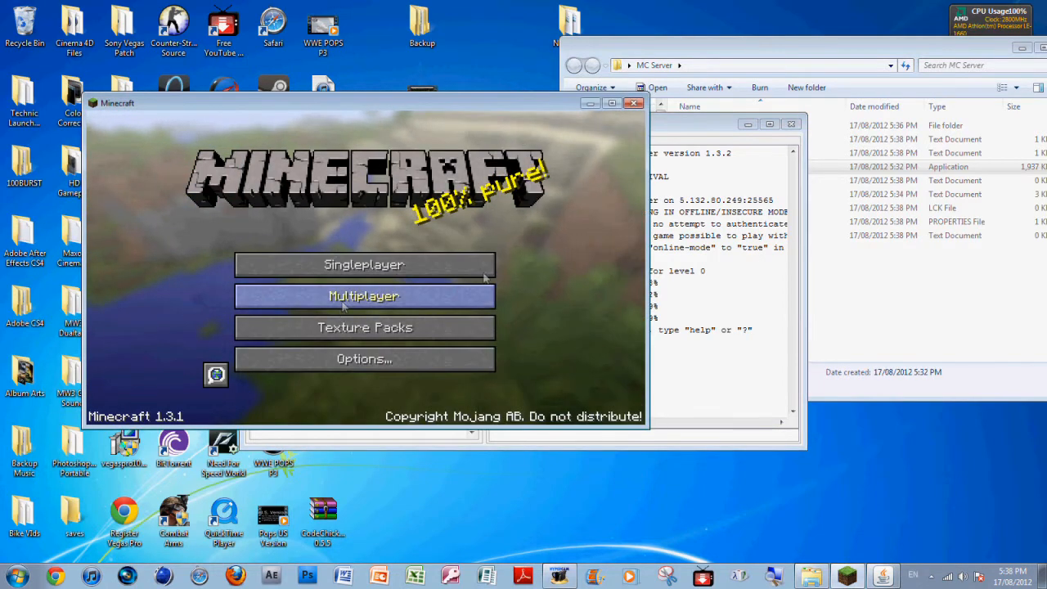
Add a multiplayer server entry with address 5.132.80.249
left_click(364, 295)
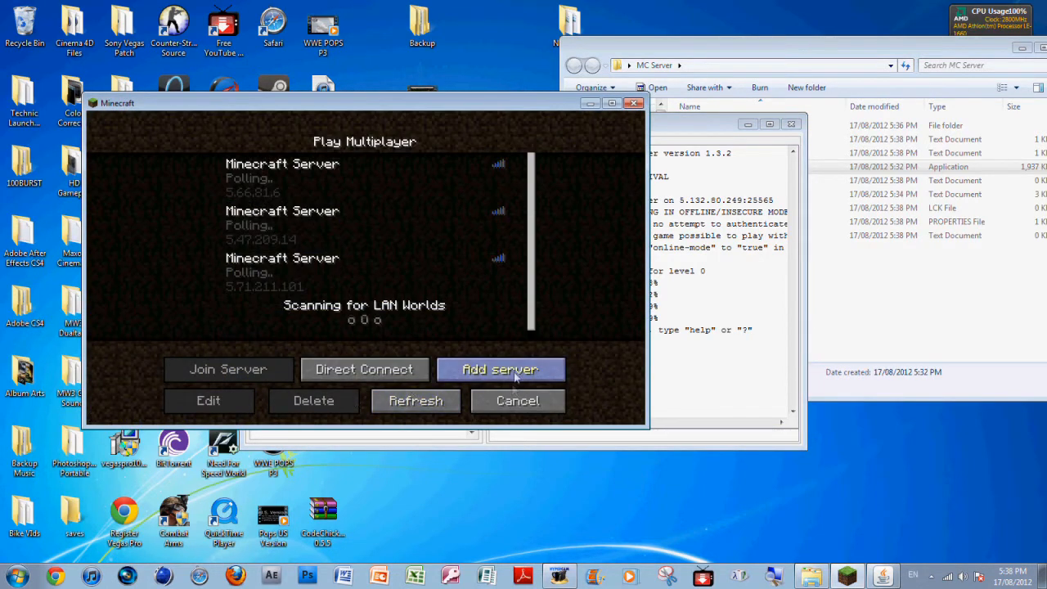
left_click(500, 369)
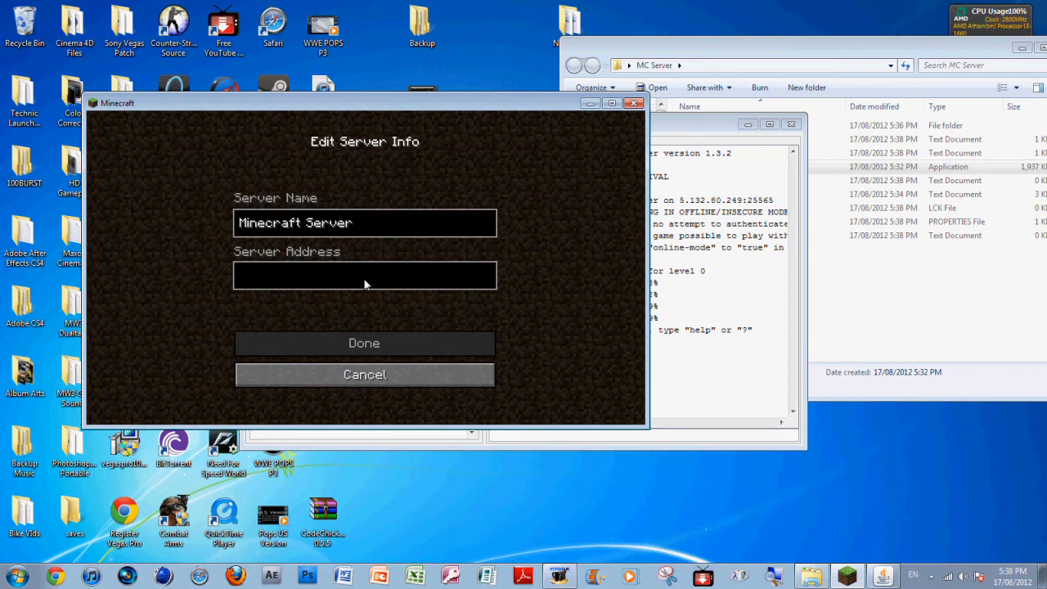
left_click(363, 275)
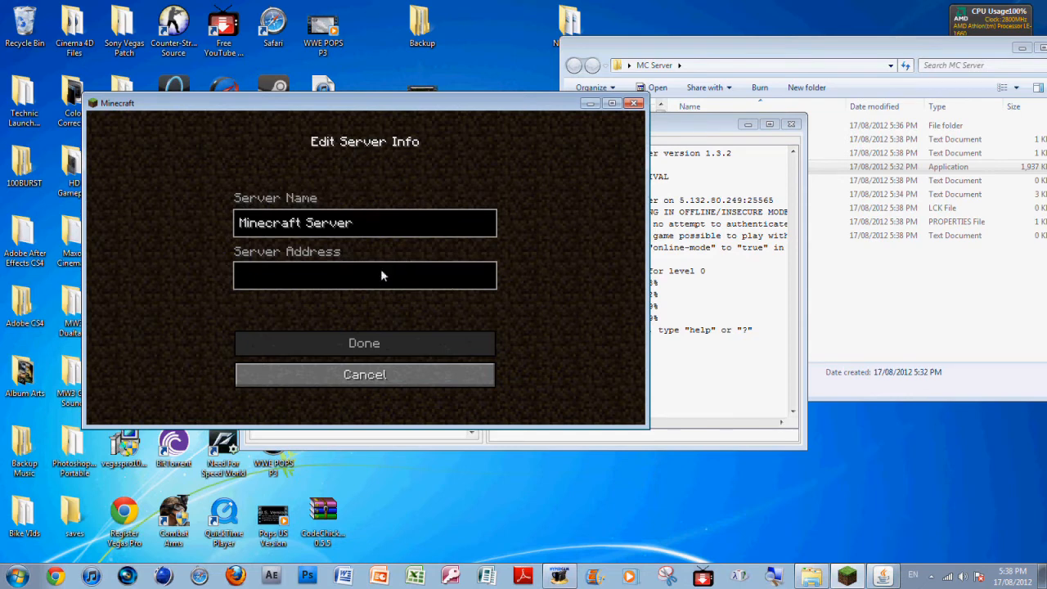
type("5.")
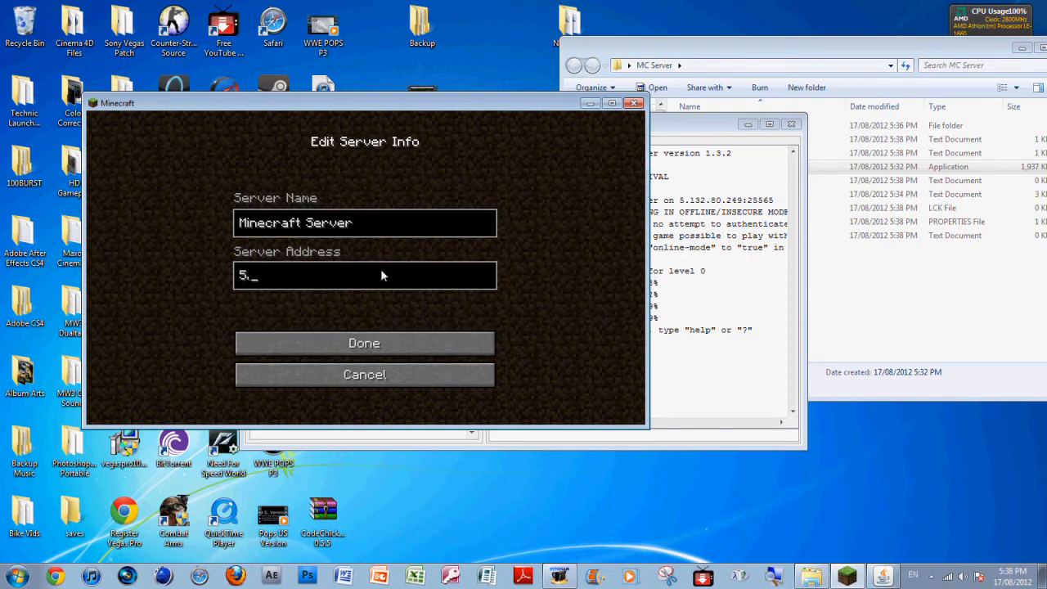
type("132.")
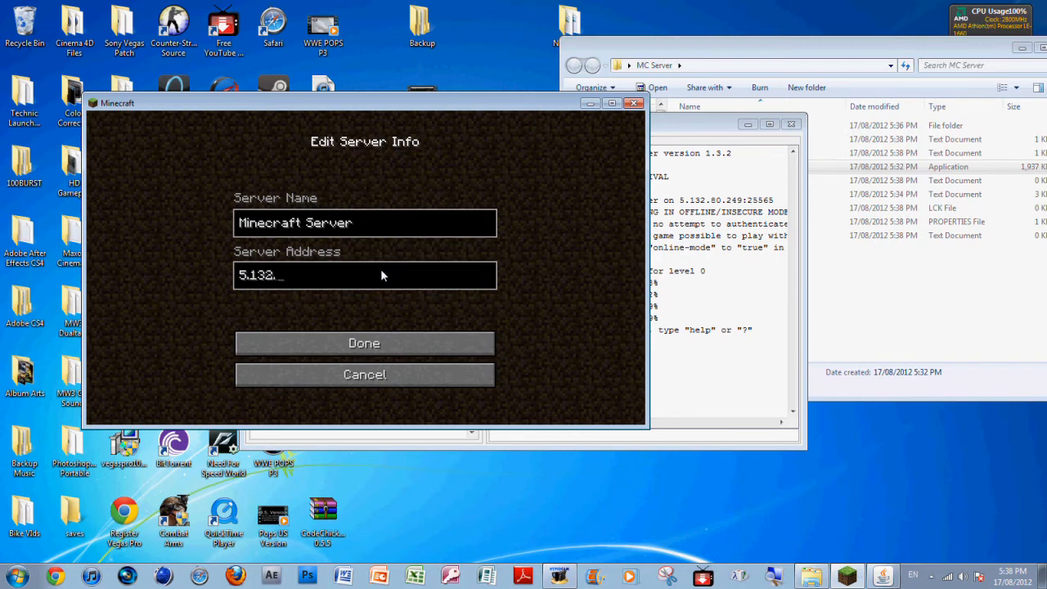
type("80")
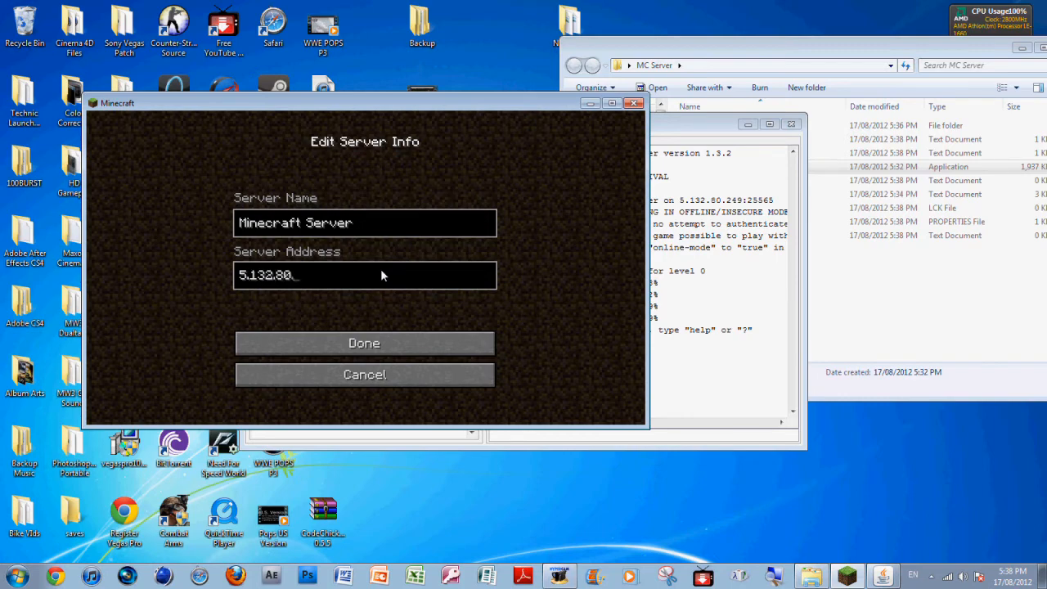
left_click(364, 342)
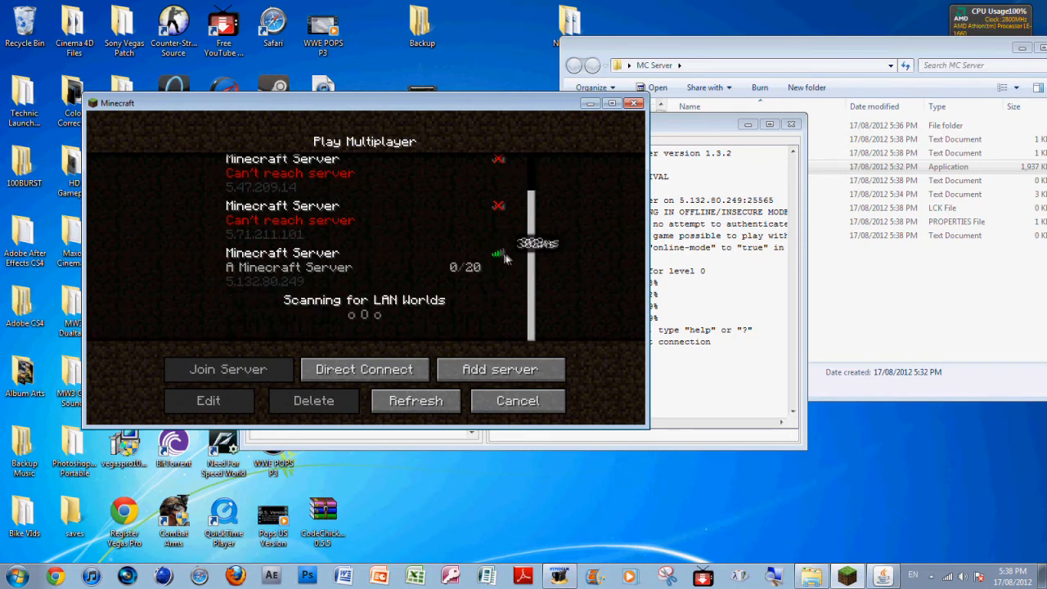
mouse_move(605, 311)
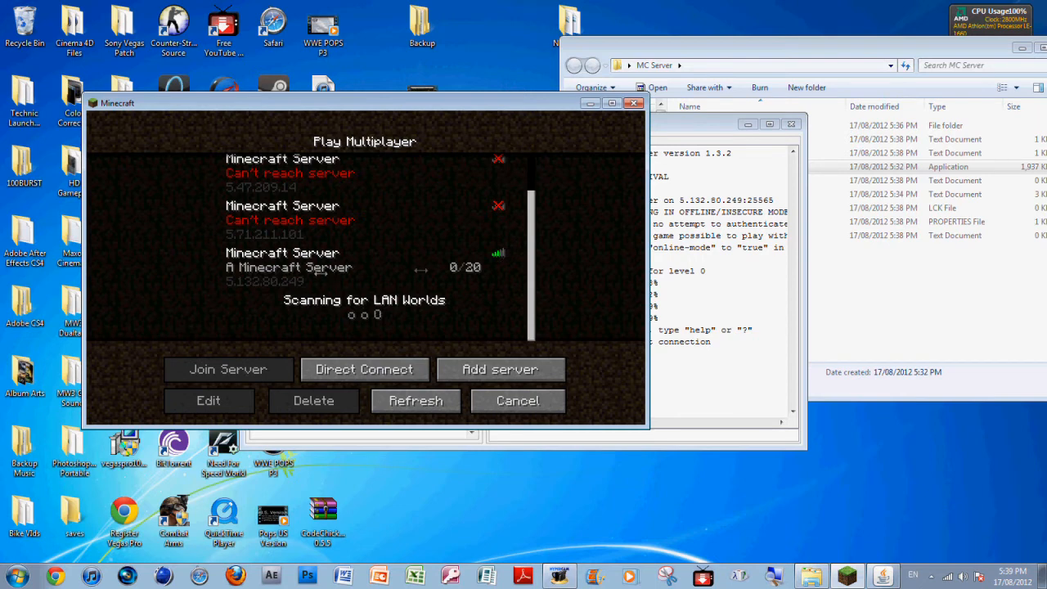
mouse_move(434, 380)
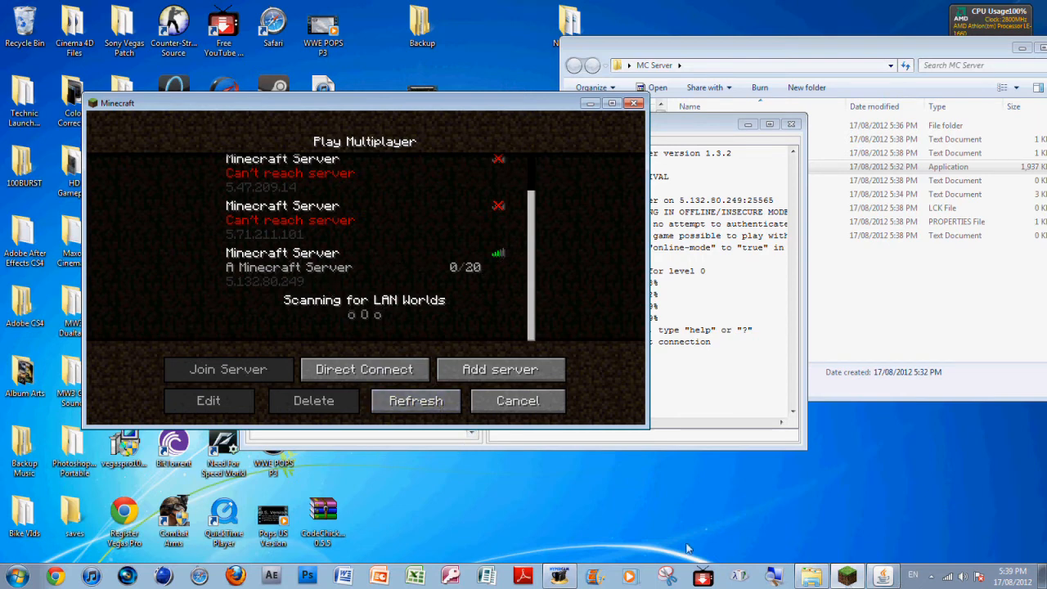
Launch LogMeIn Hamachi via a Start search for 'log' and bring up the first network's options
left_click(17, 575)
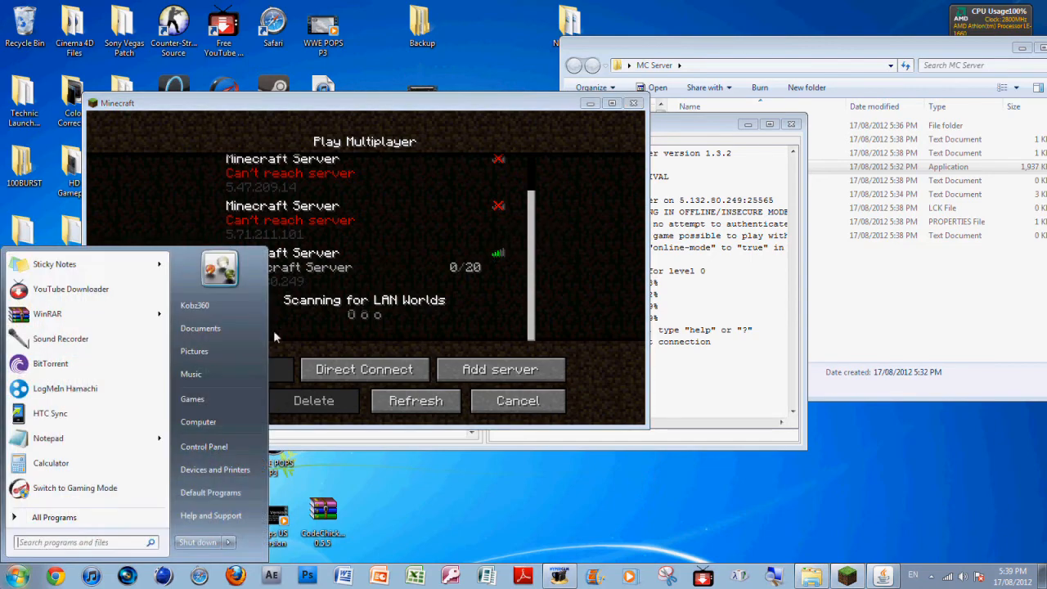
type("log")
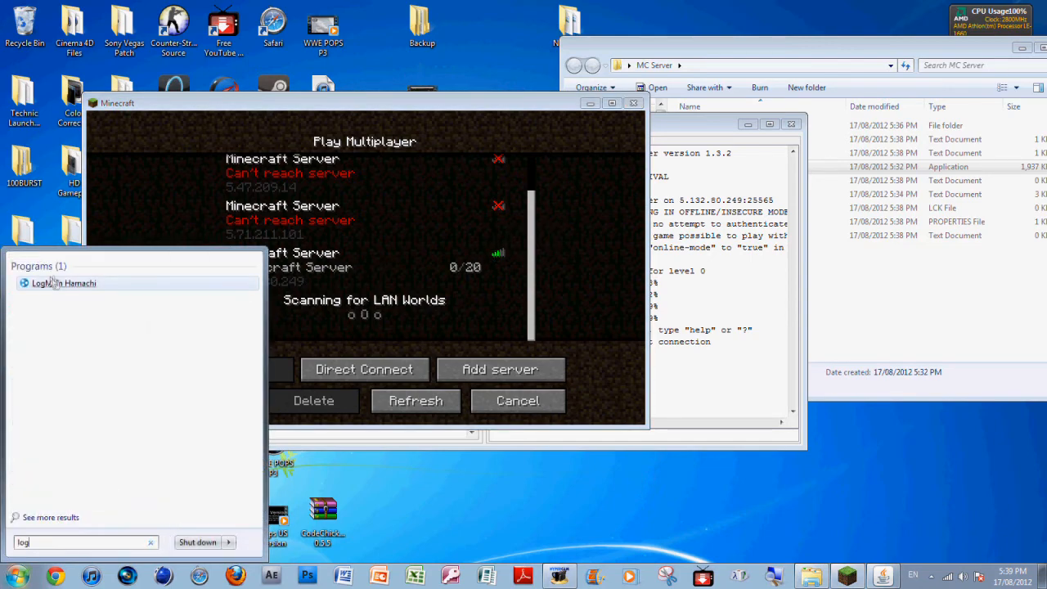
left_click(64, 282)
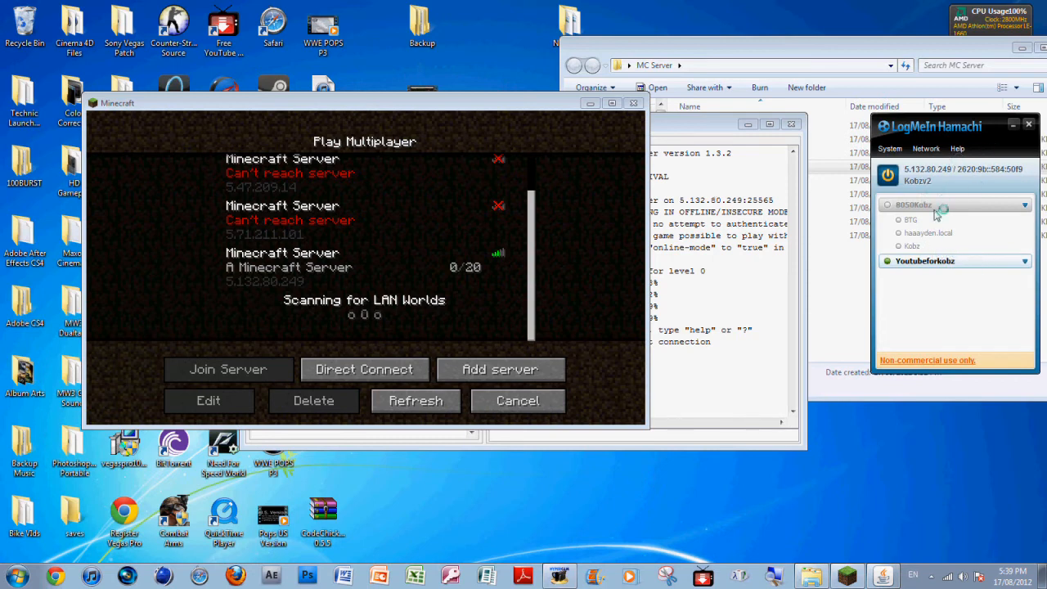
right_click(914, 205)
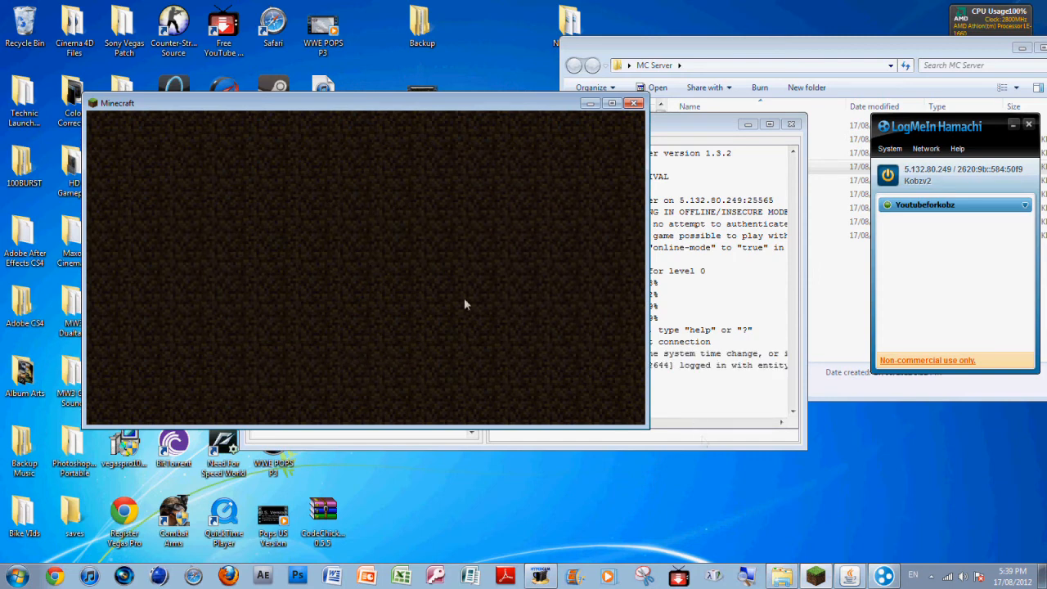
Disconnect from the server, close Minecraft, and move Hamachi beside the server console
key("Escape")
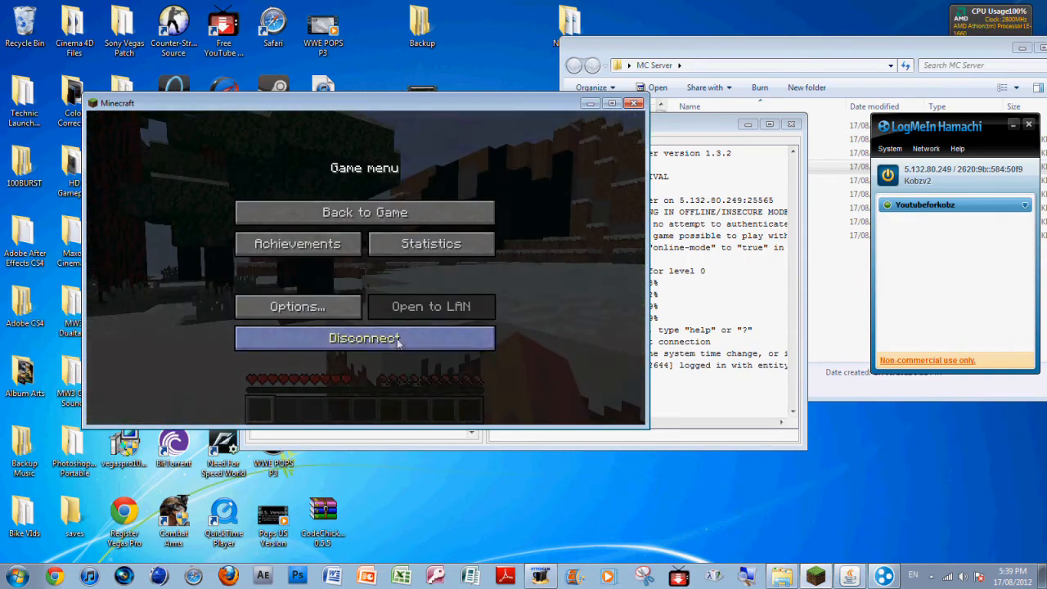
left_click(364, 338)
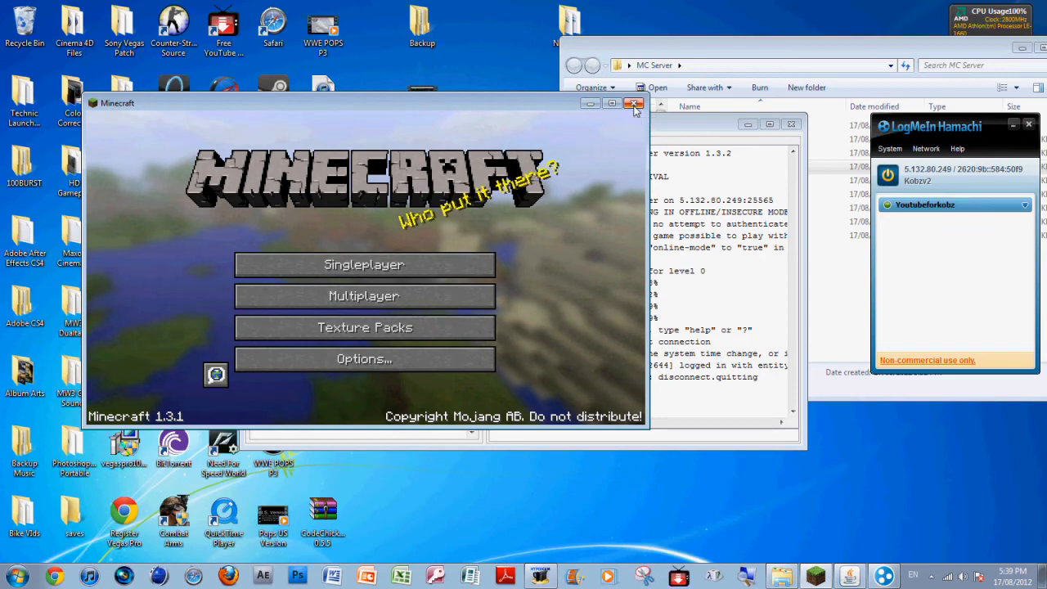
left_click(634, 102)
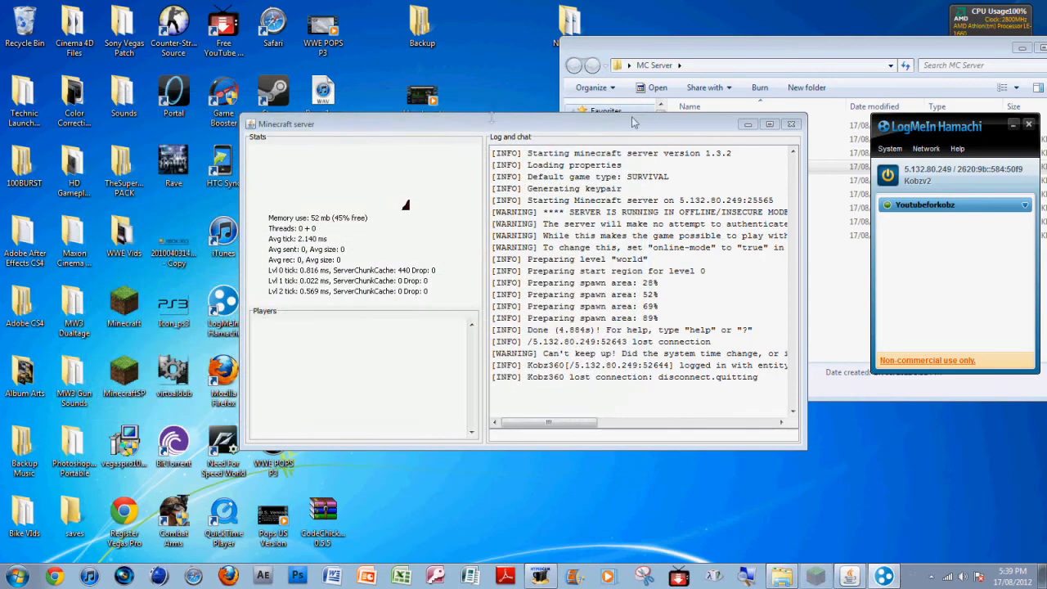
left_click_drag(930, 126, 119, 123)
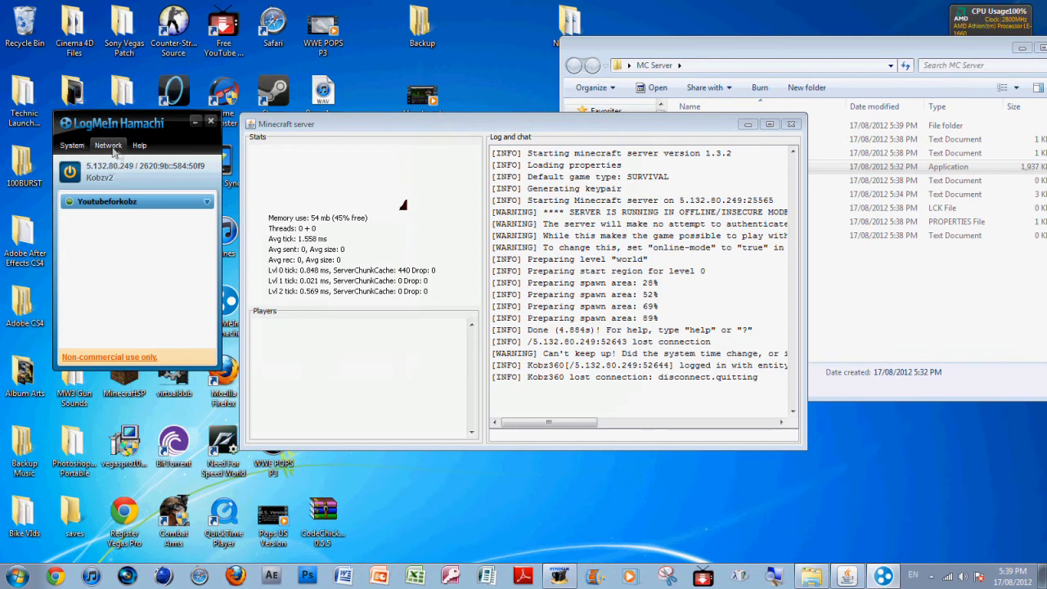
mouse_move(96, 218)
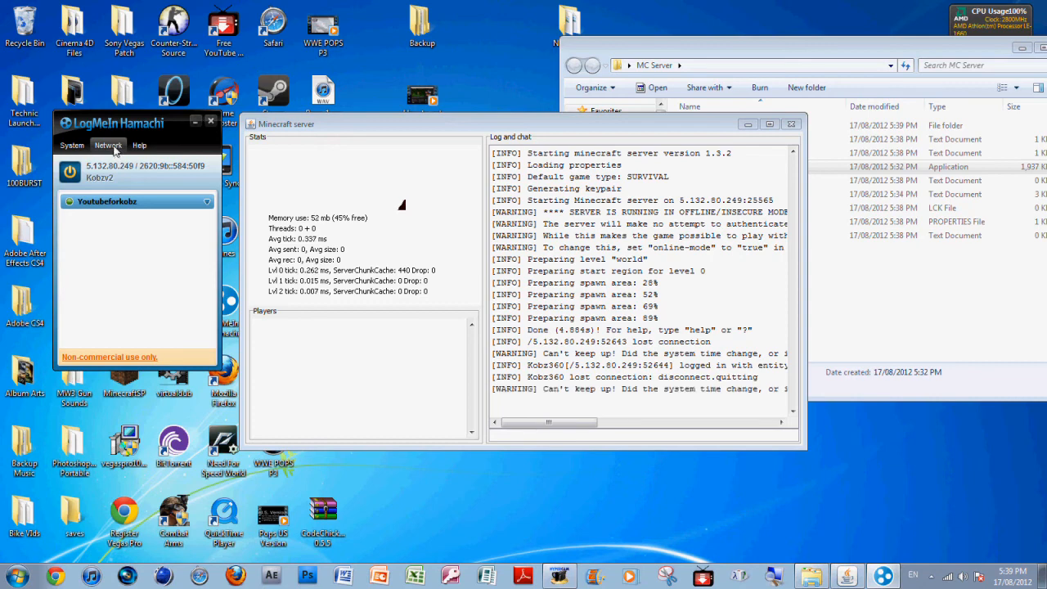
left_click(108, 145)
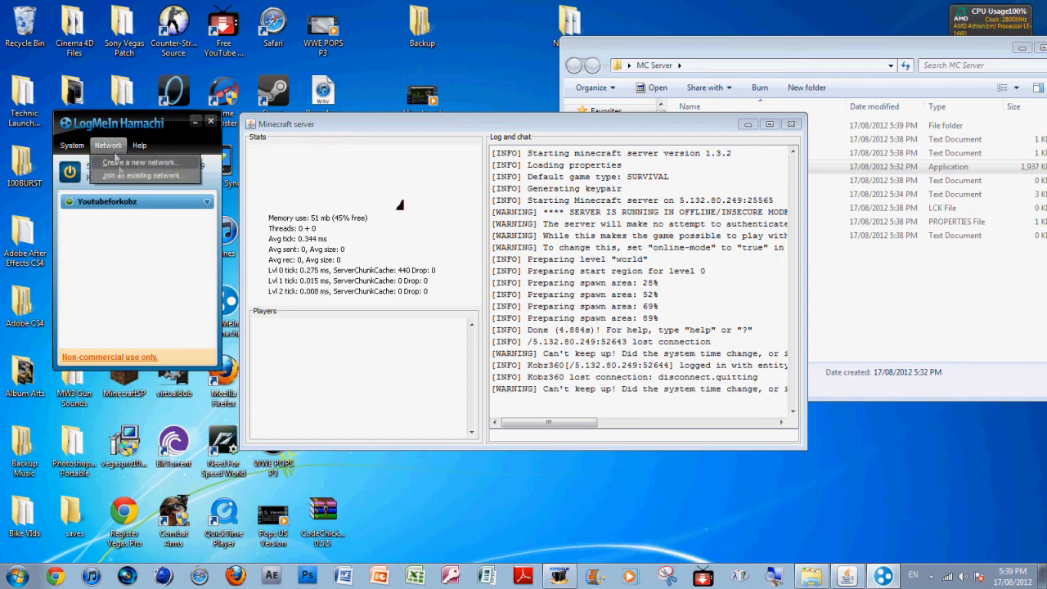
mouse_move(135, 175)
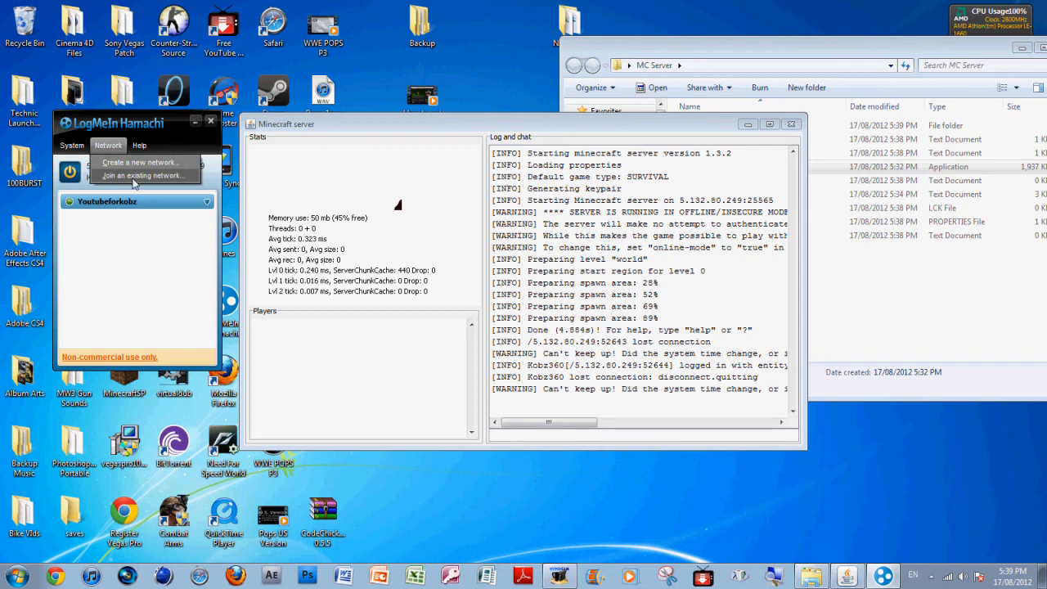
left_click(145, 175)
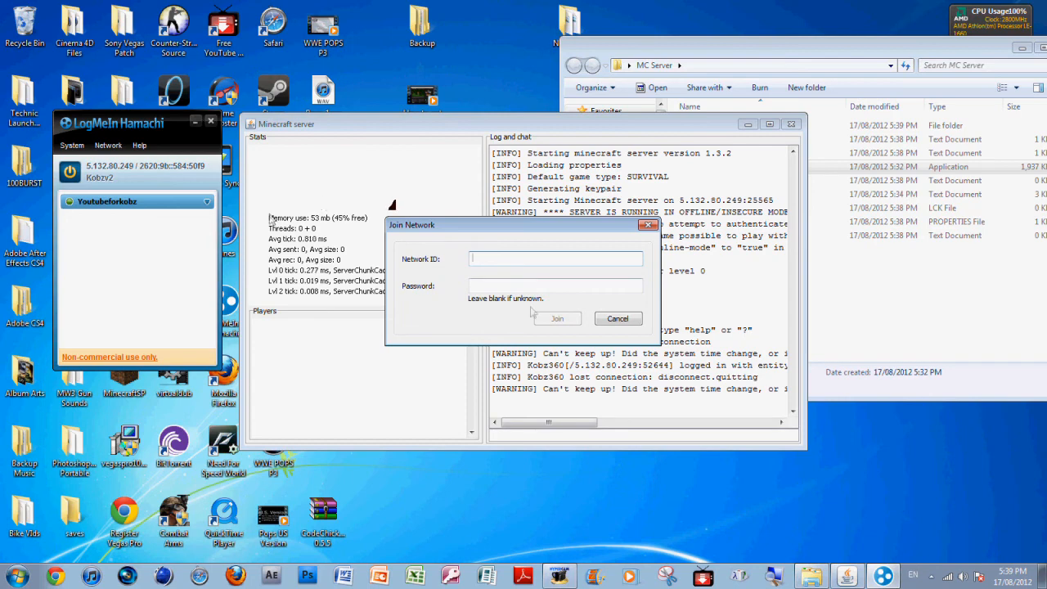
left_click(555, 286)
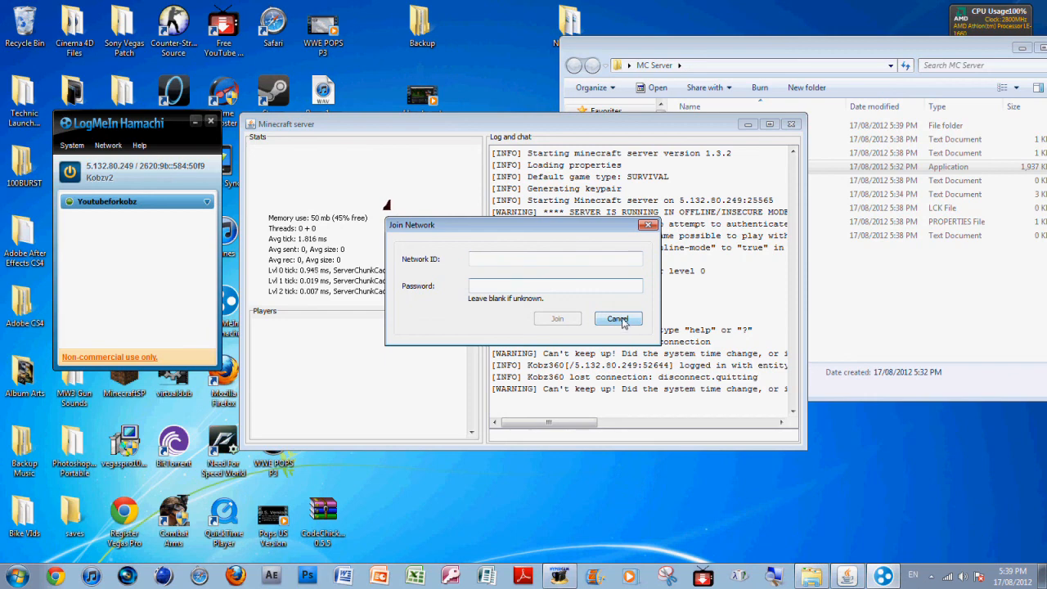
left_click(617, 318)
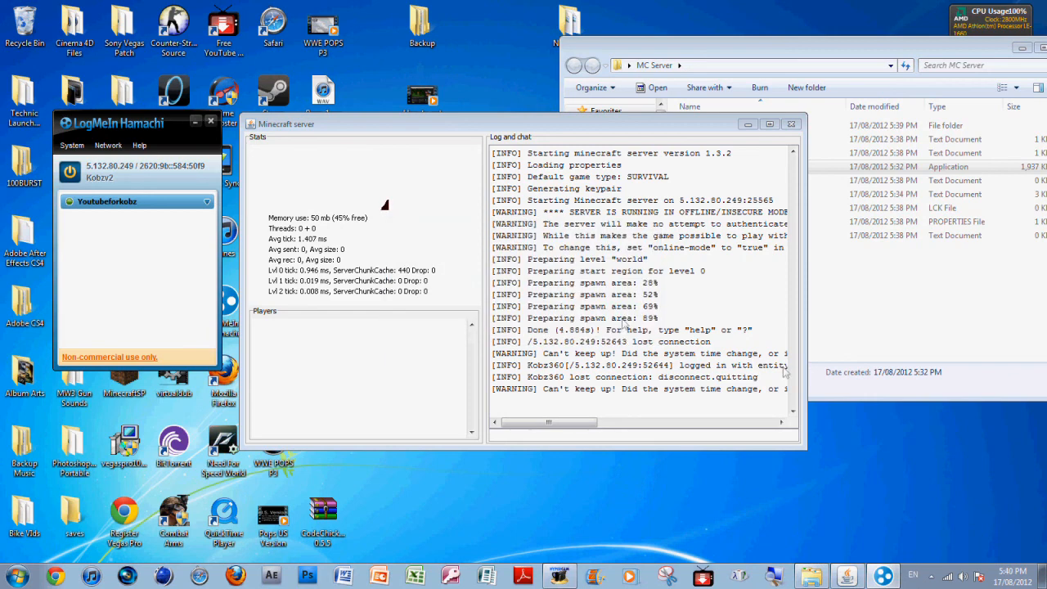